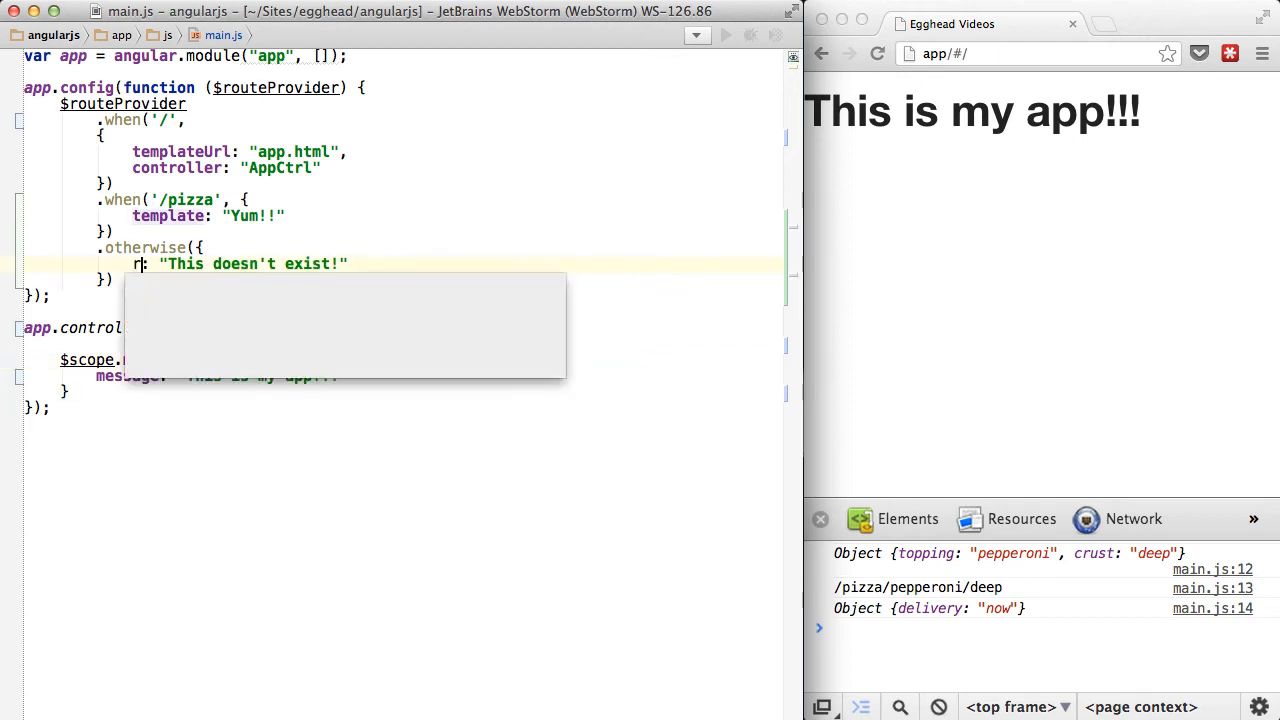
Replace the otherwise block's template with redirectTo: "/" so unknown routes go home
text(edirect)
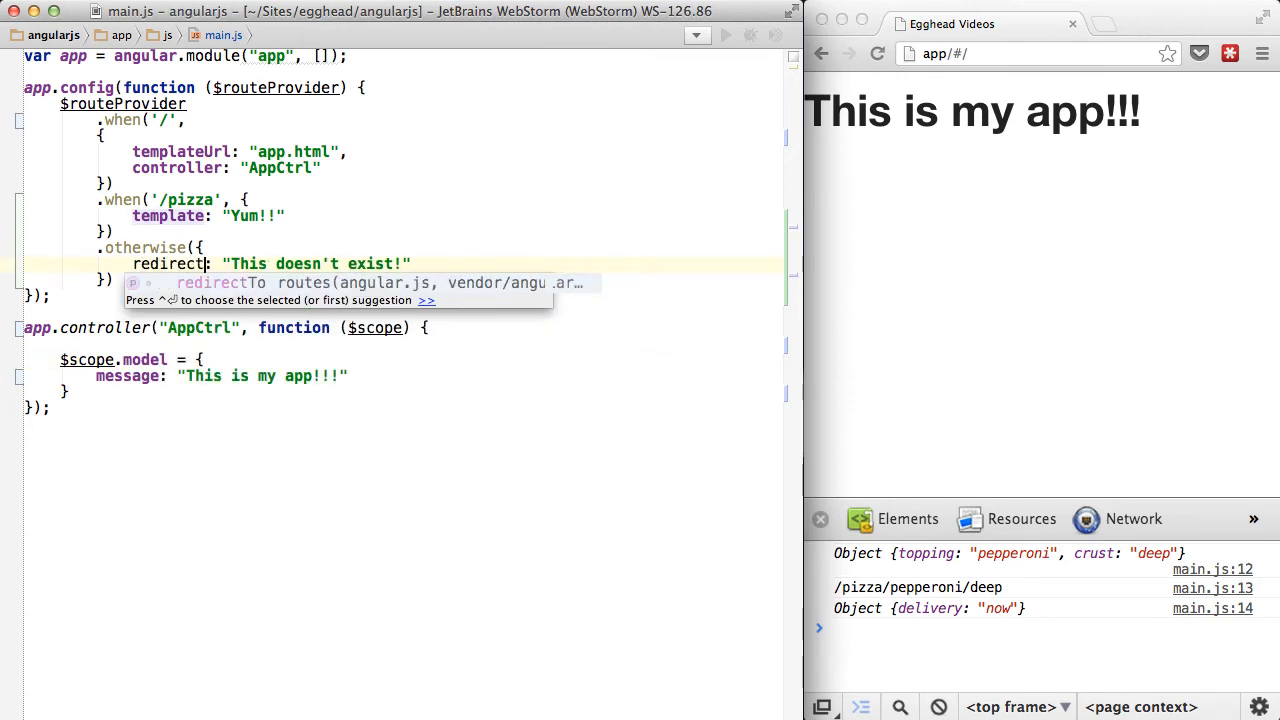
key(Tab)
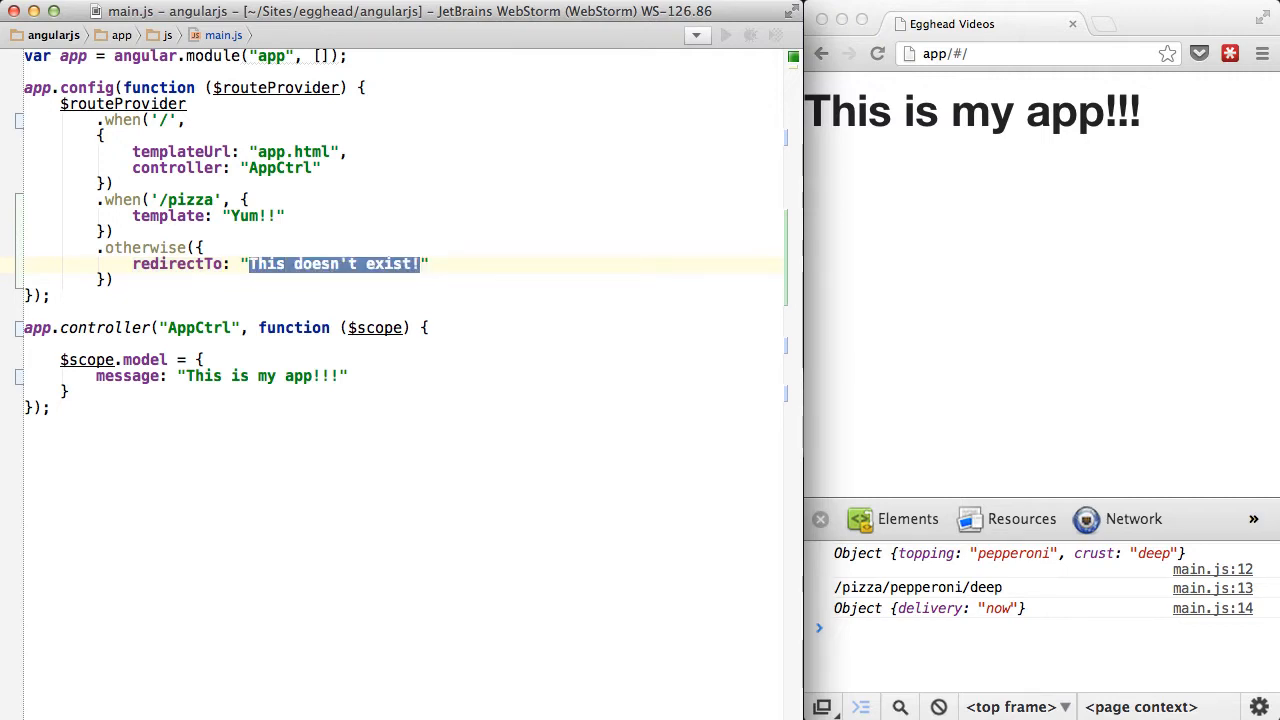
text(/")
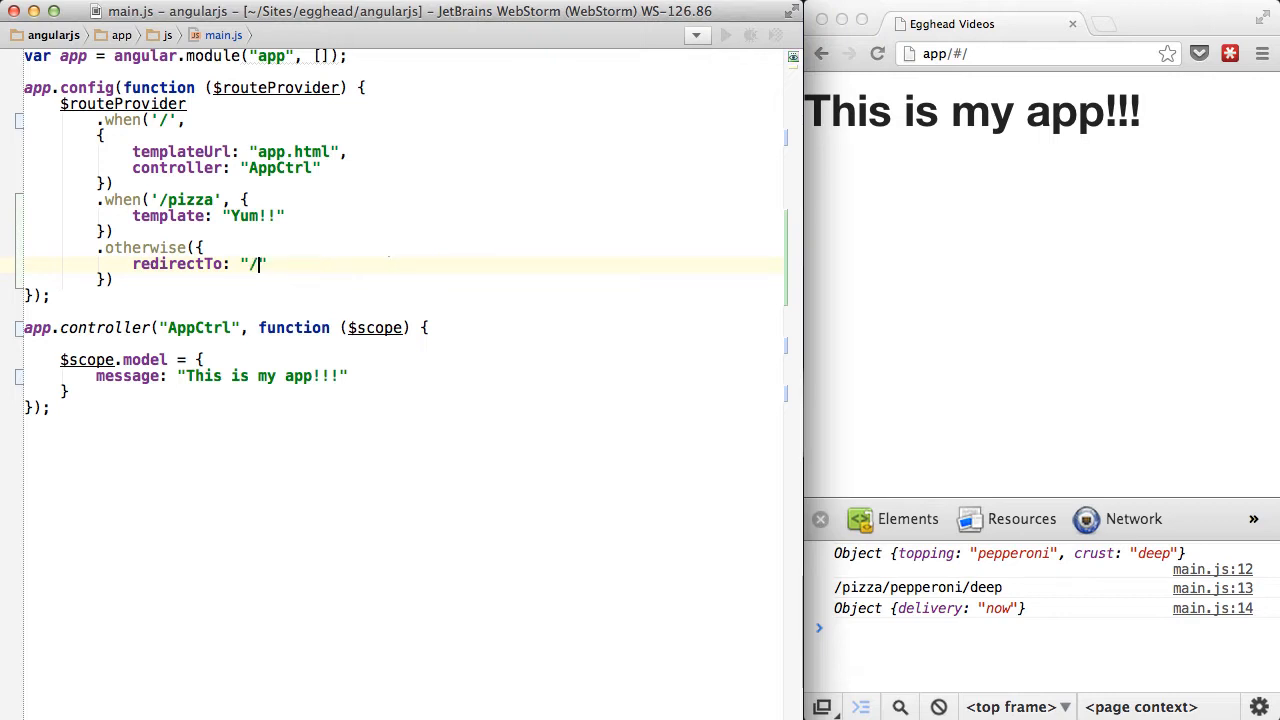
key(Backspace)
text(pizza)
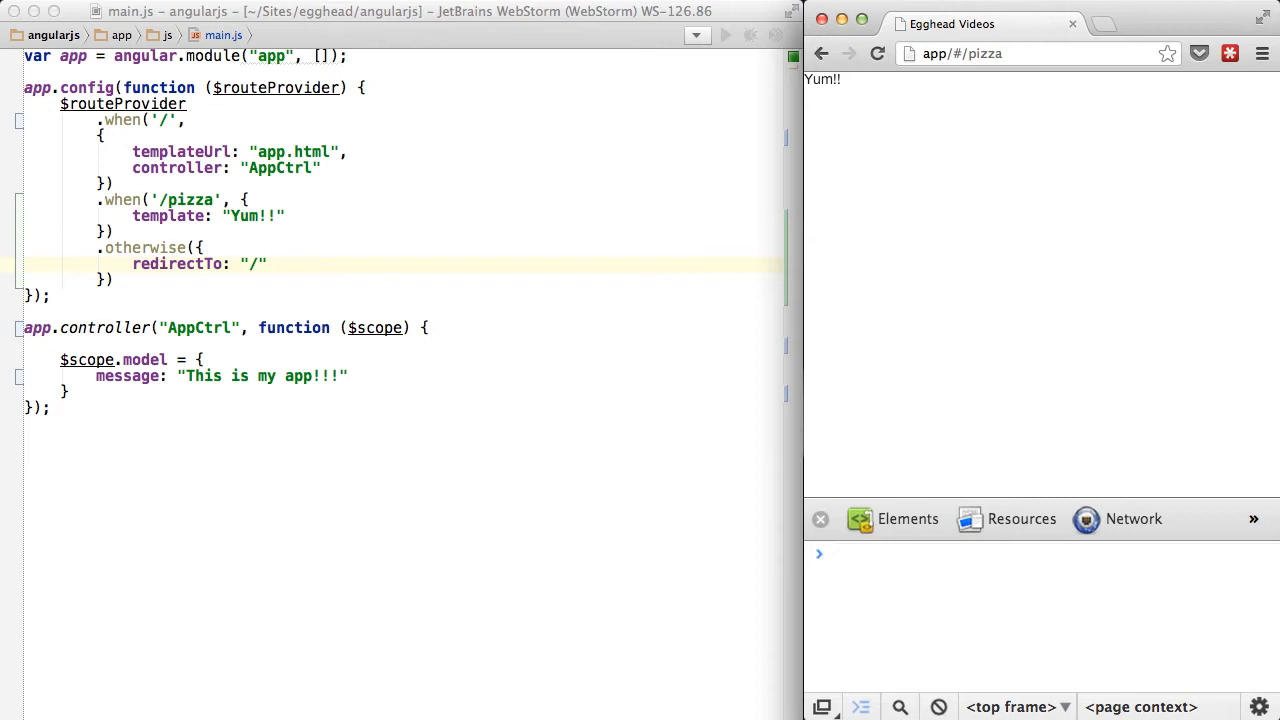
mouse_move(120, 214)
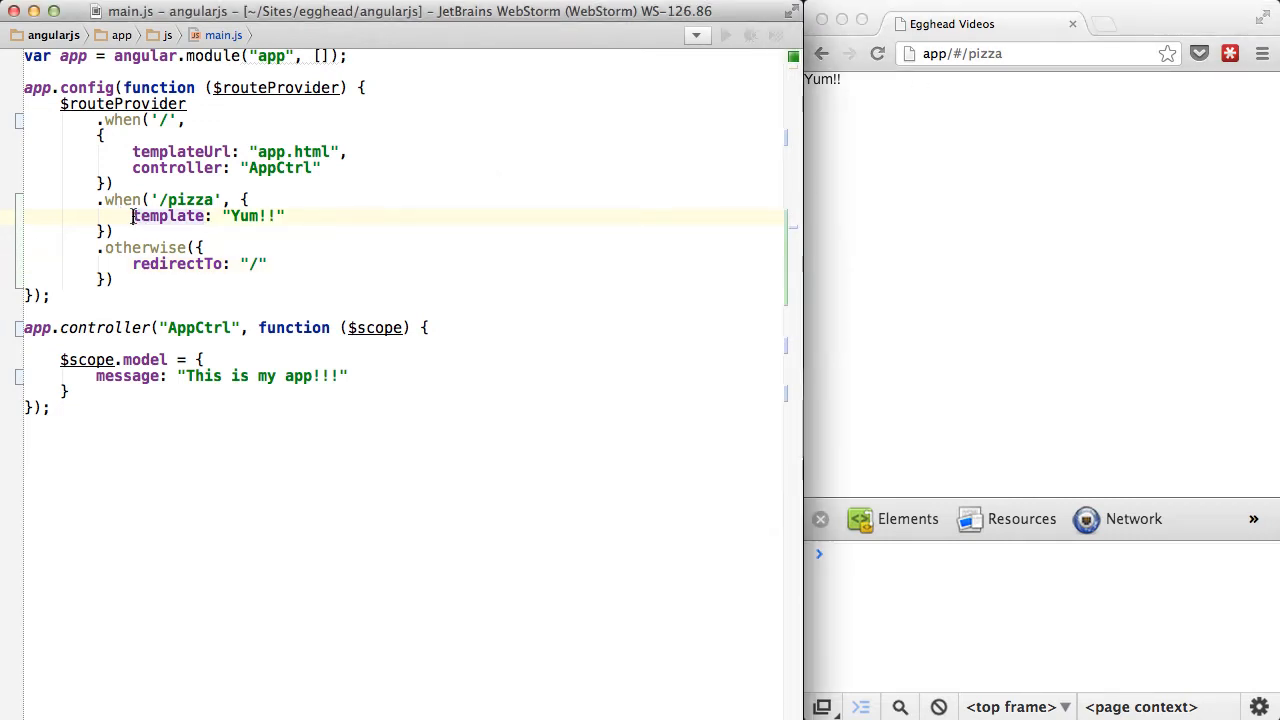
Give the /pizza route a redirectTo function that returns "/"
text(return "/)
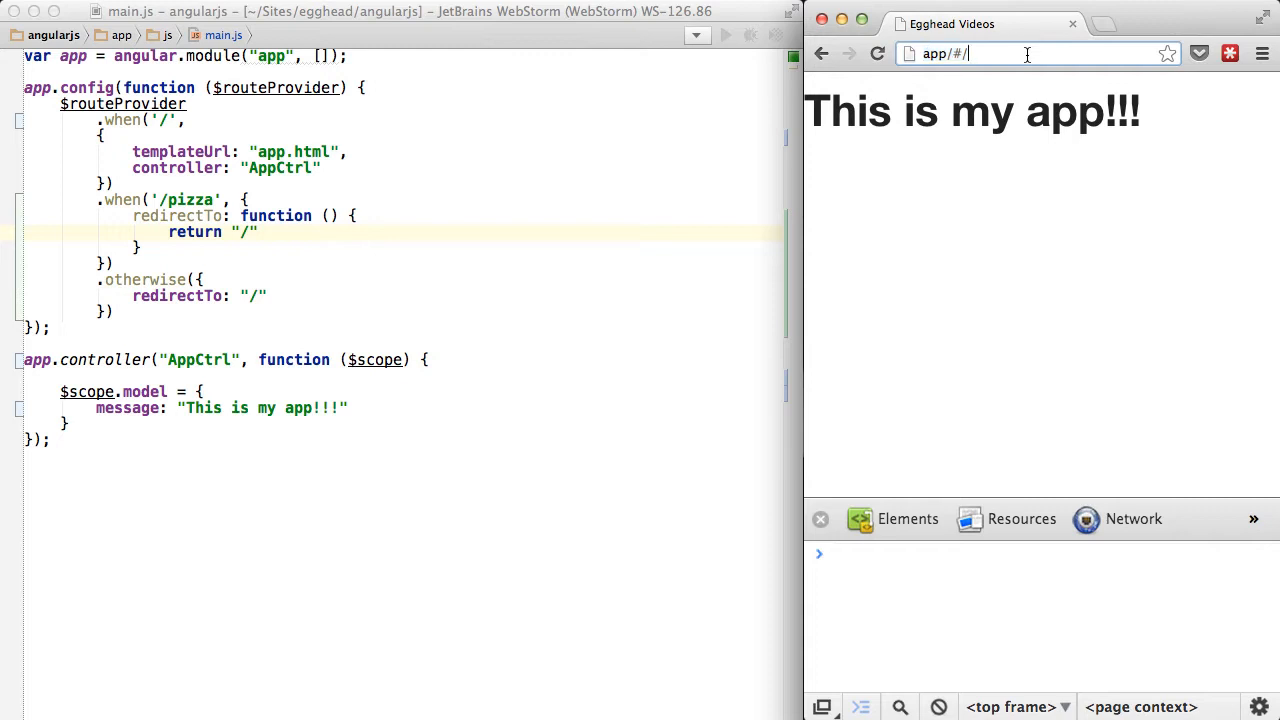
text(pizza)
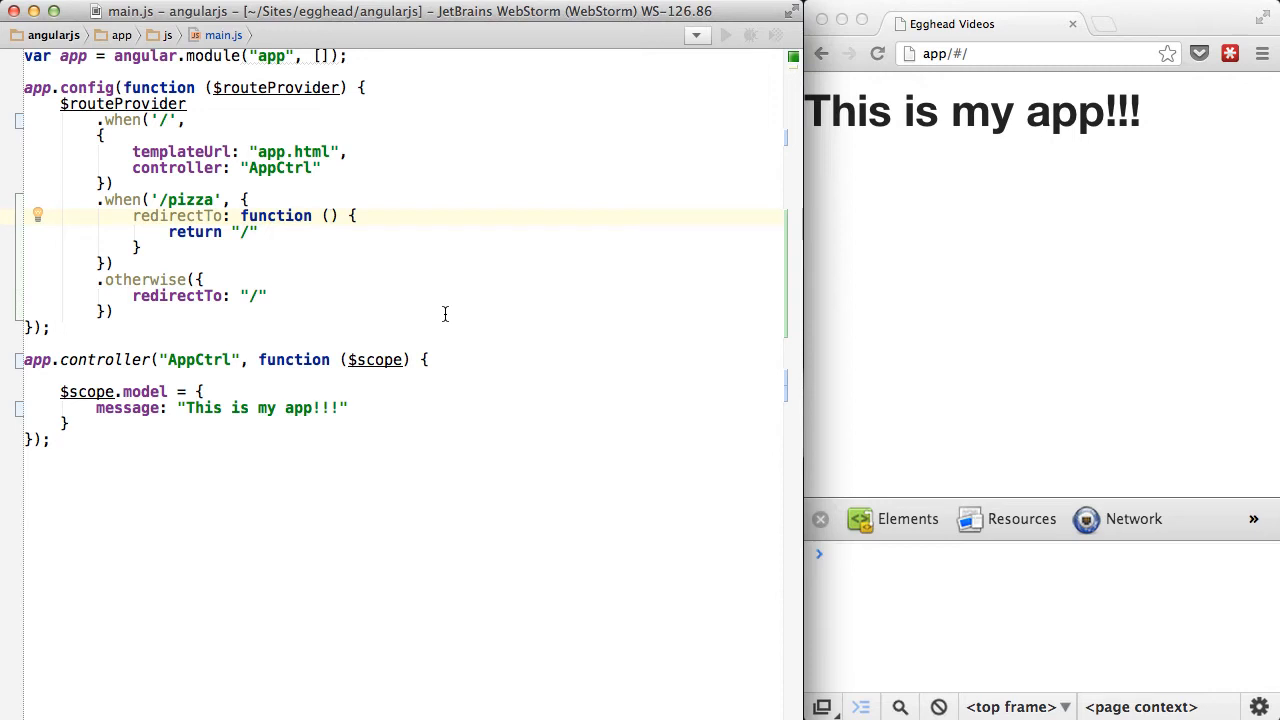
Add routeParams, path and search arguments to the pizza redirect function
text(routeParams,)
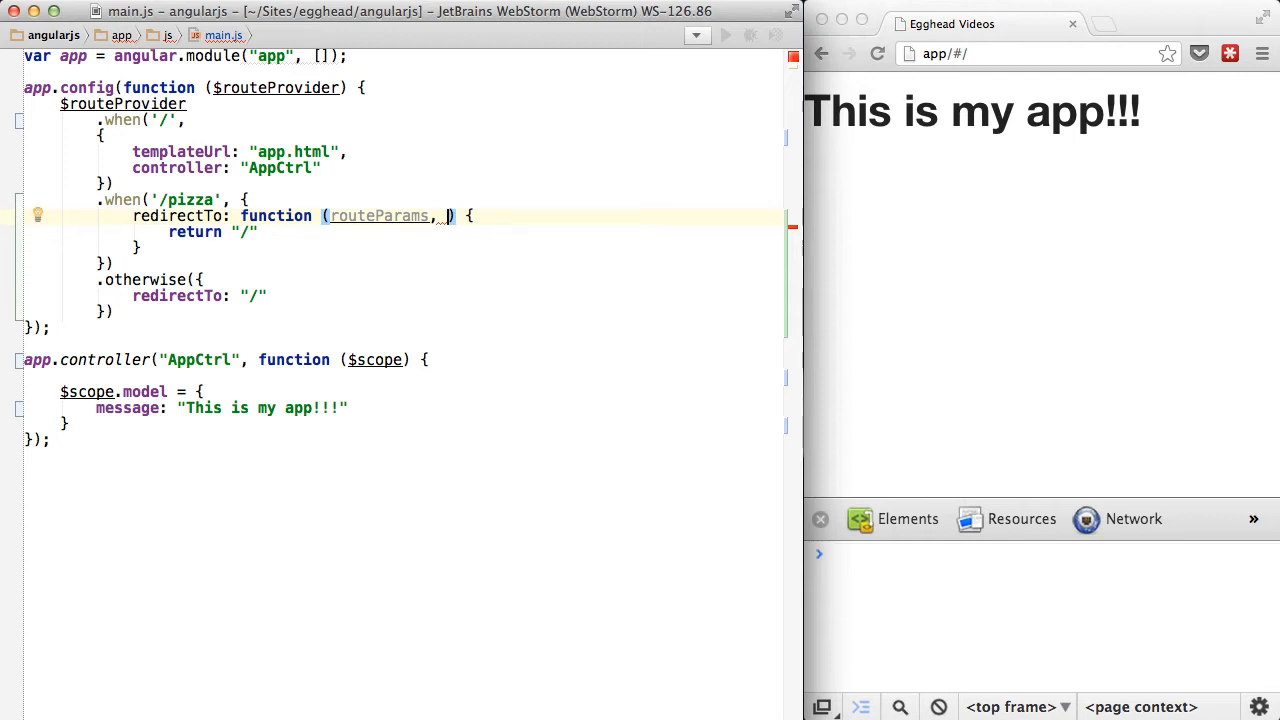
text(path, s)
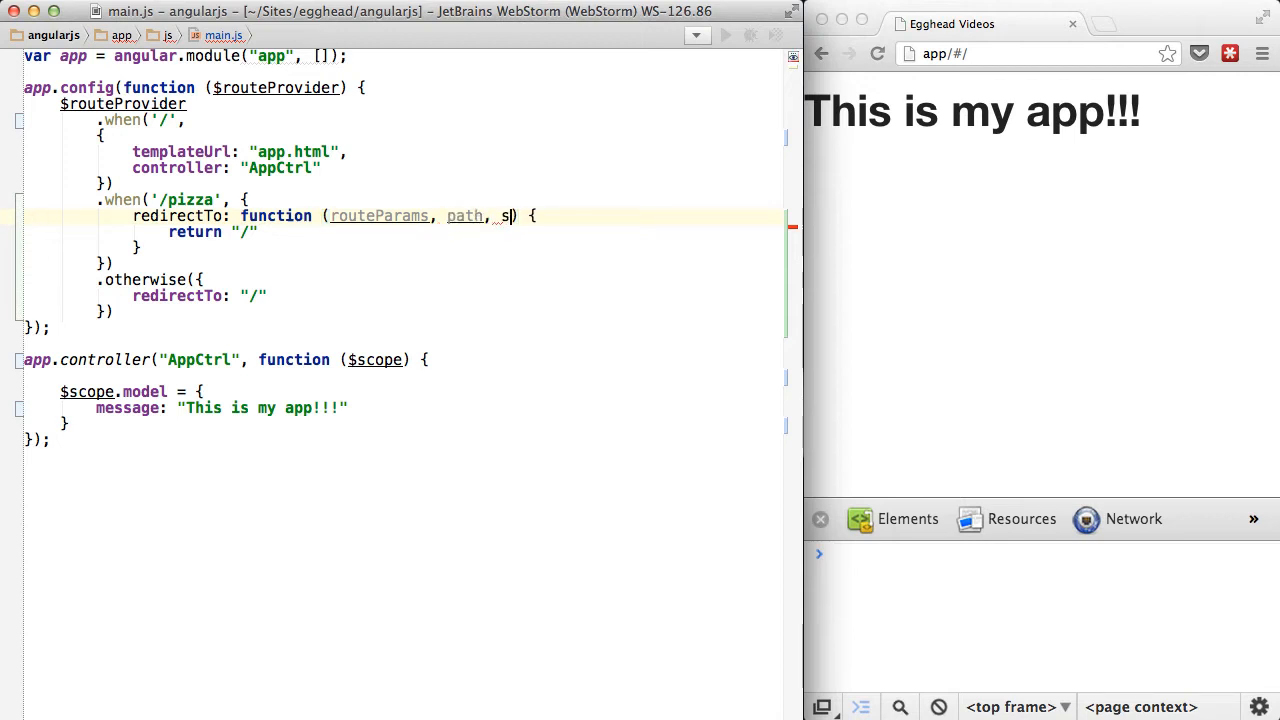
text(earch)
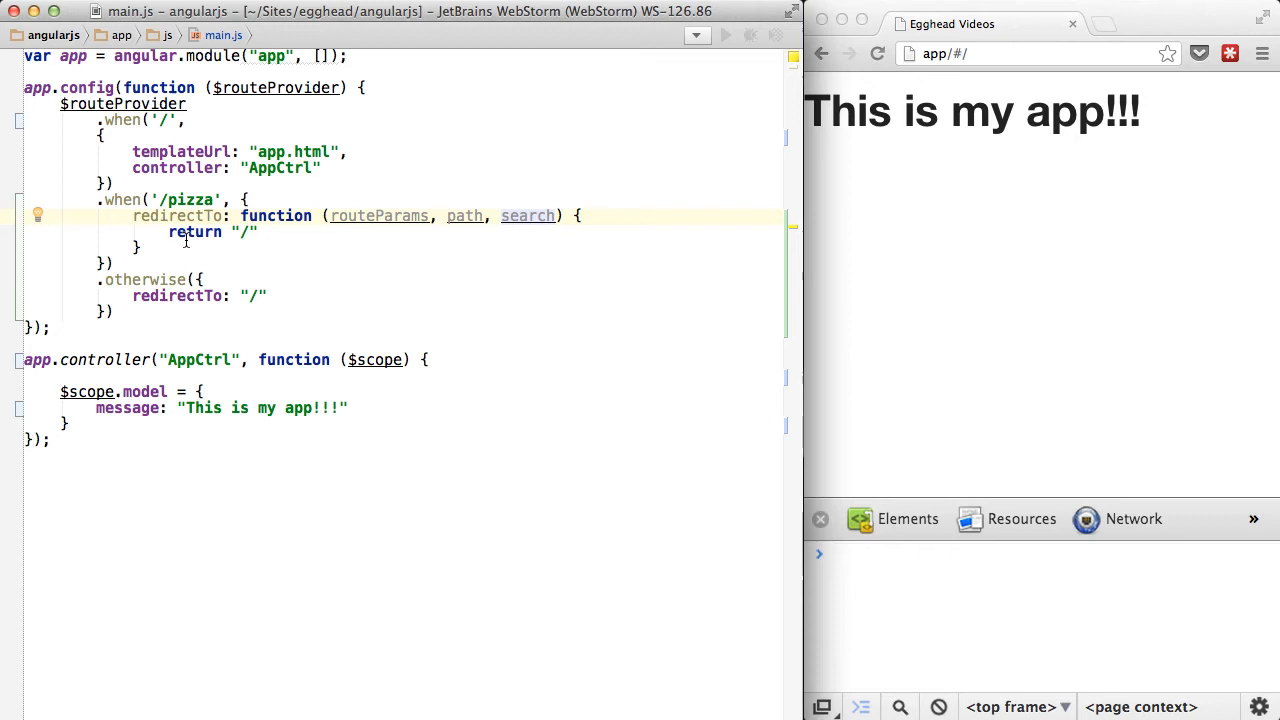
Change the pizza route path to '/pizza/:crust/:toppings'
click(210, 199)
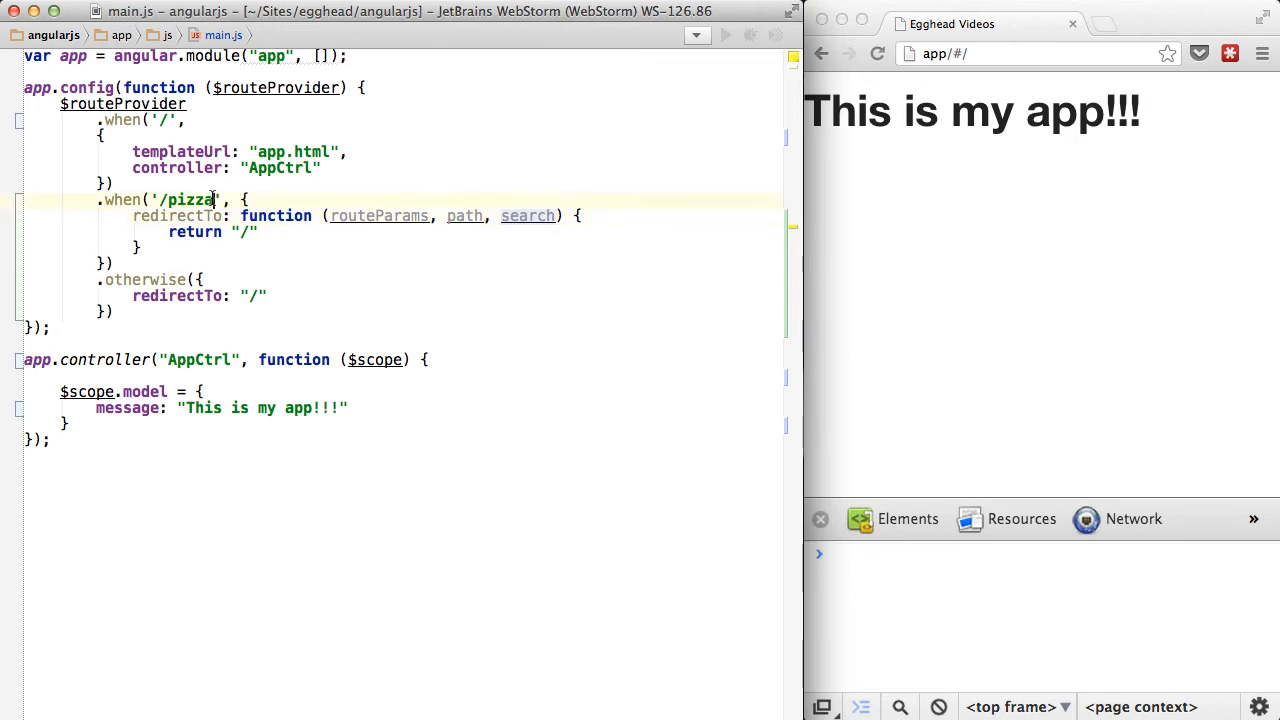
text(/:)
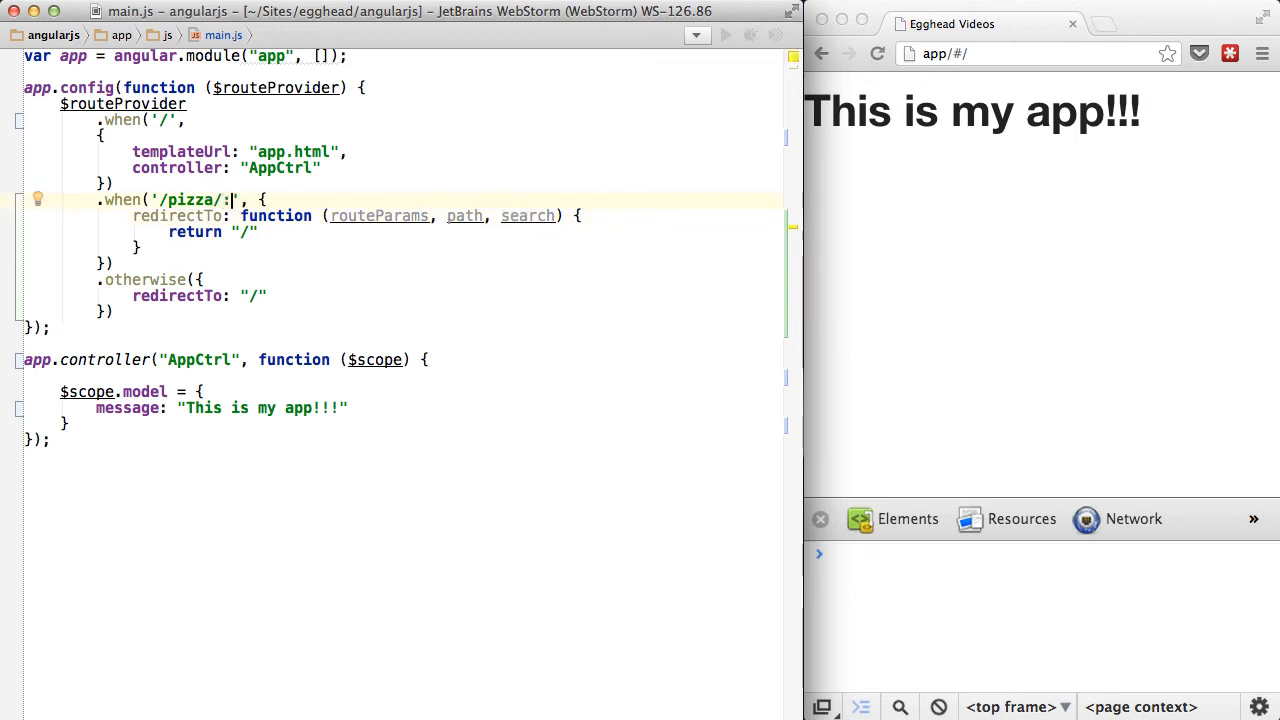
text(crust)
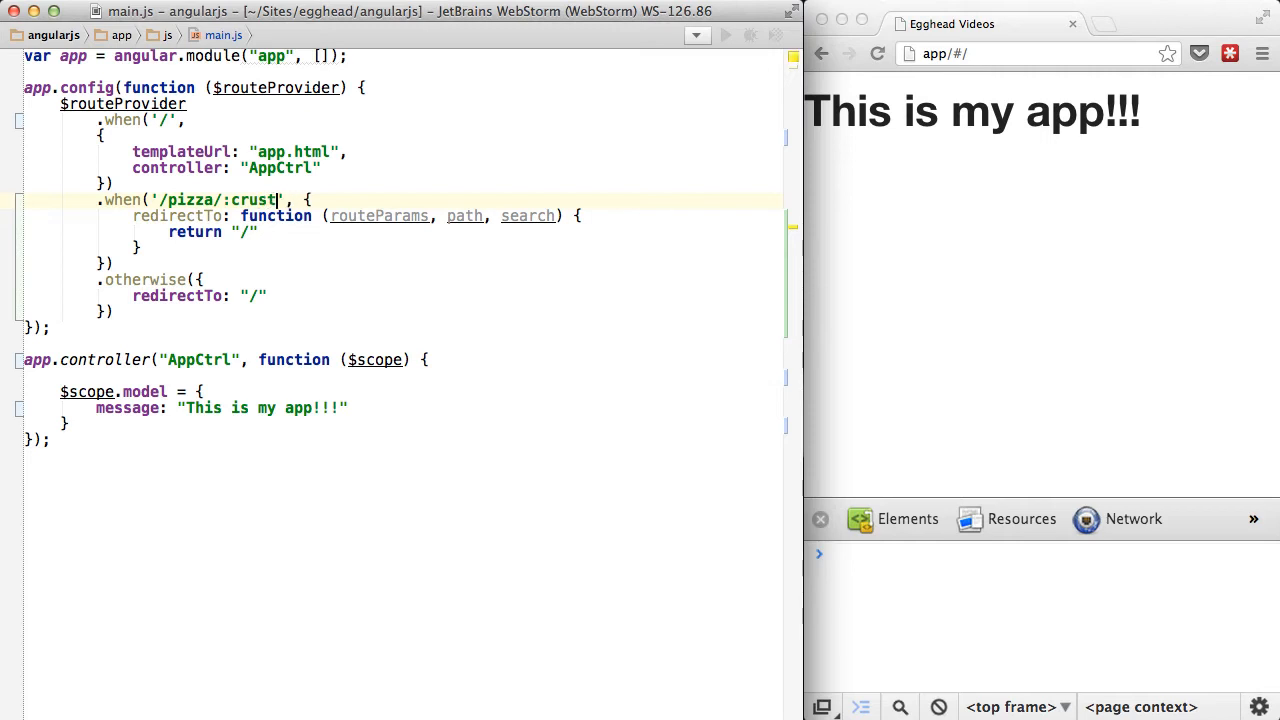
text(/:toppings)
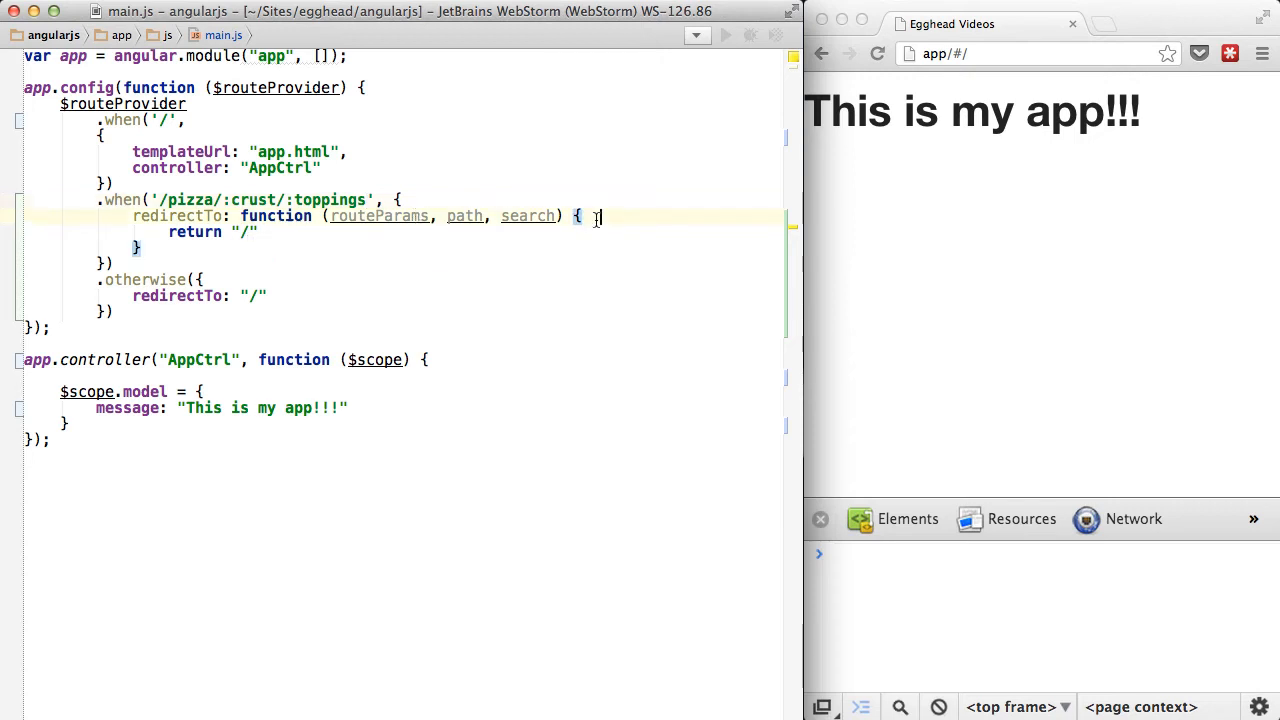
Add console.log calls for routeParams, path and search
text(console)
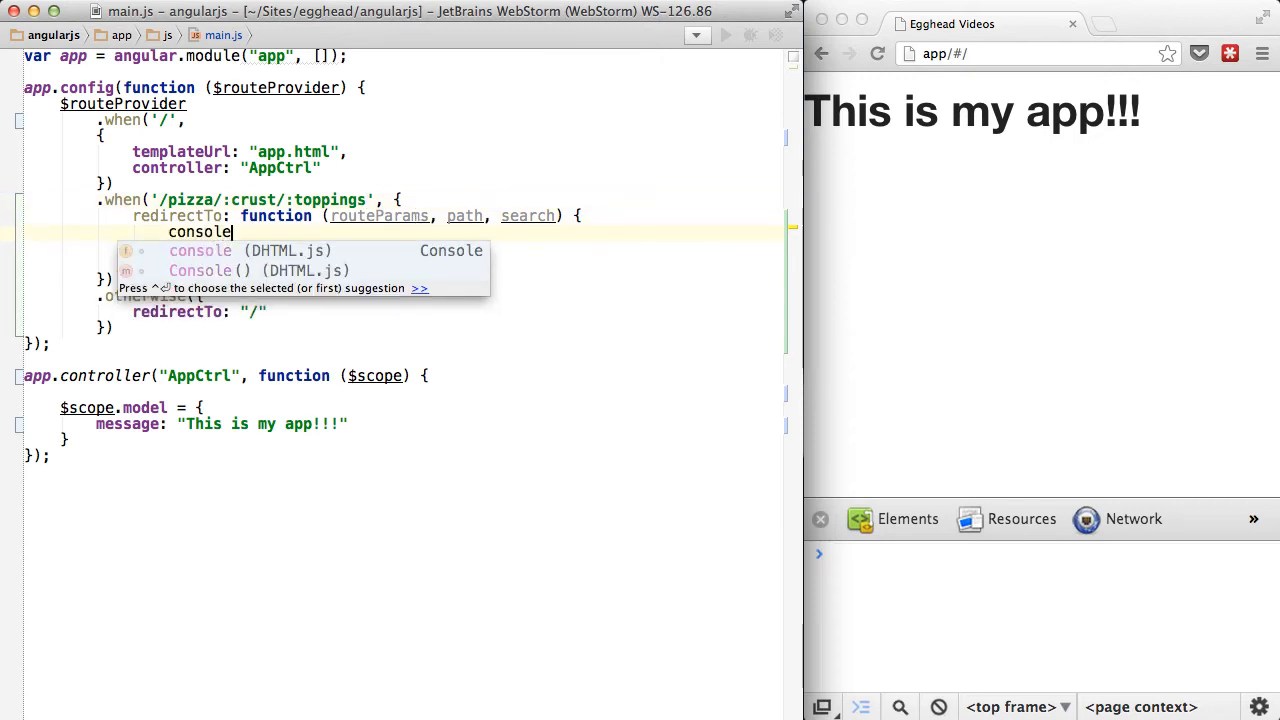
text(.log(rp)
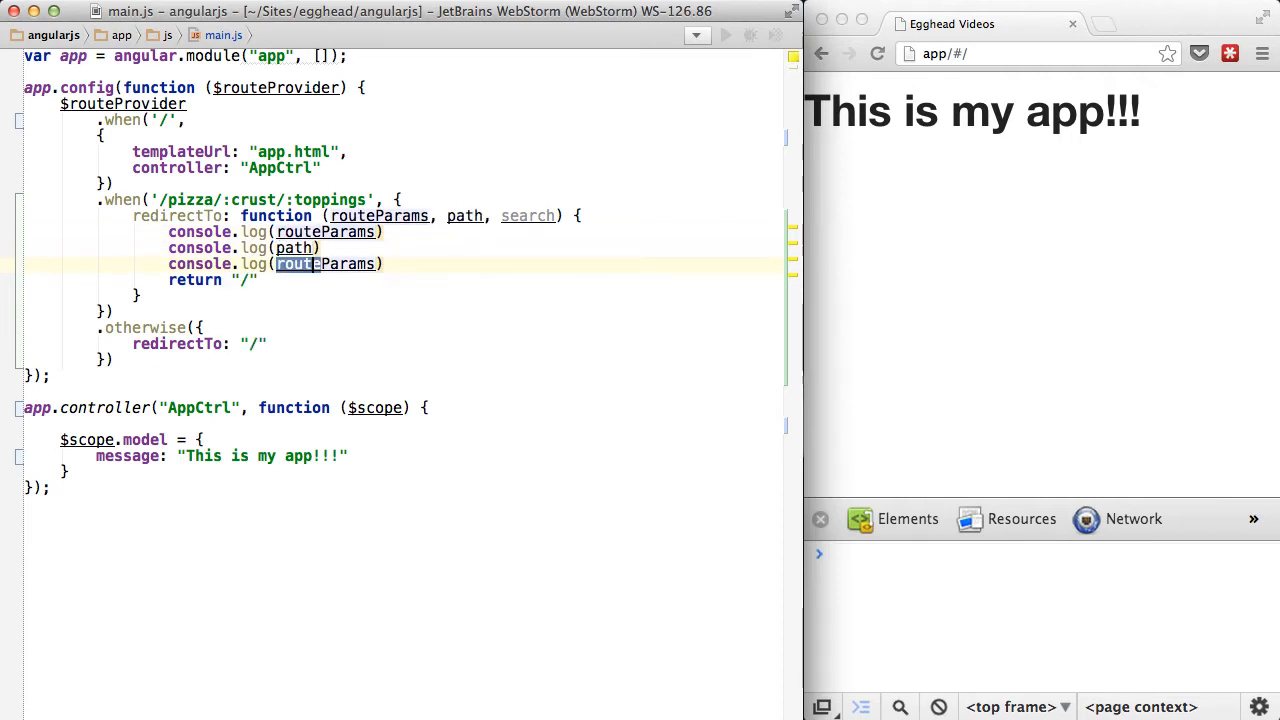
text(search)
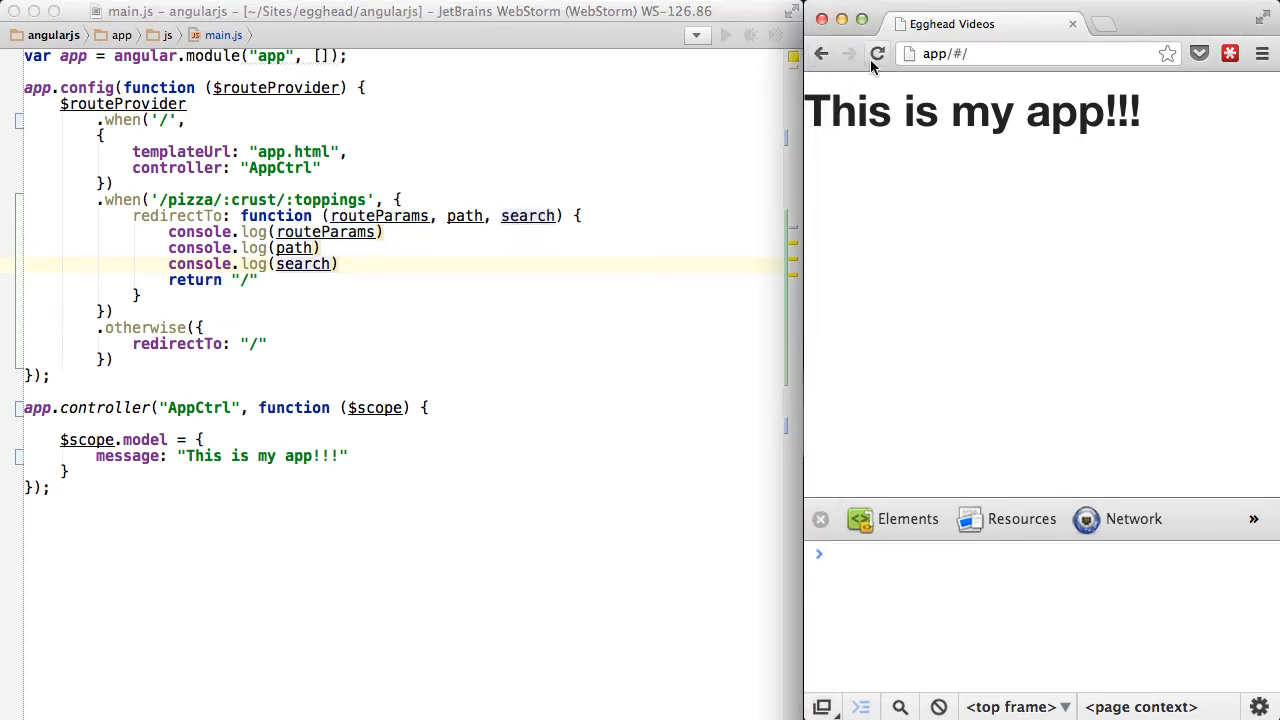
Reload the app and visit app/#/pizza/deep/pepperoni?delivery=now to check the console logs
click(1040, 53)
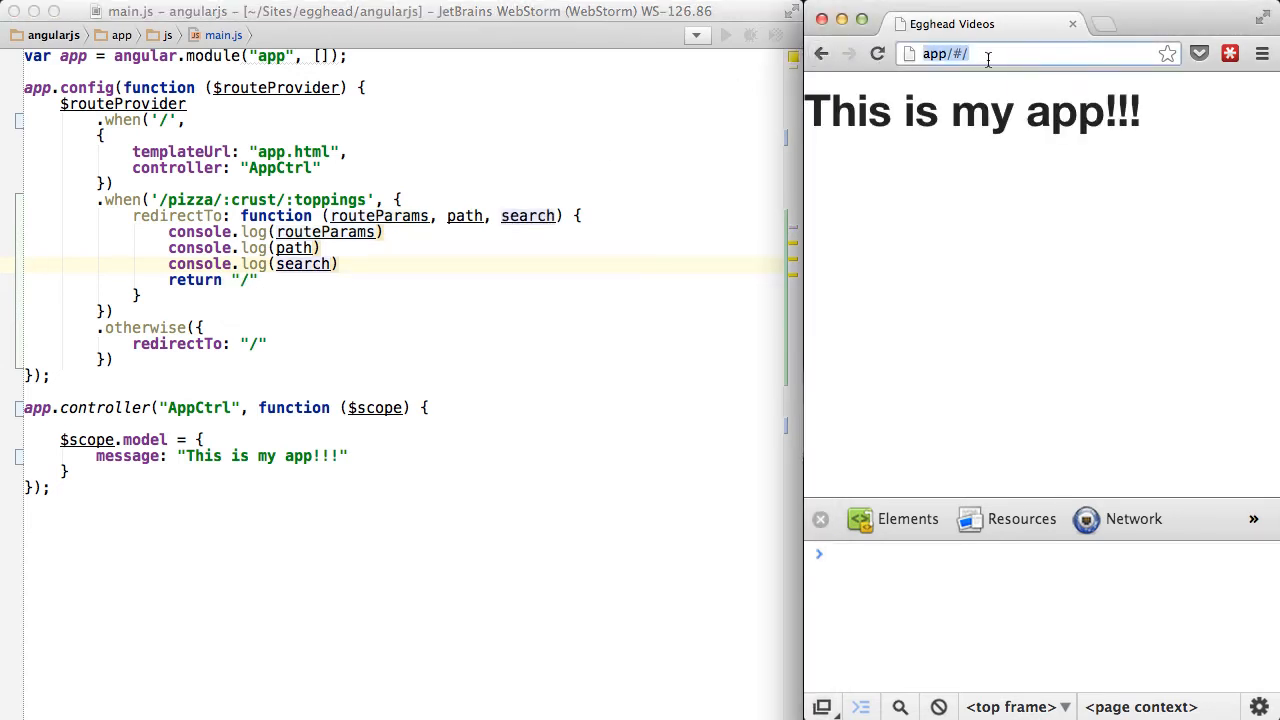
click(1000, 54)
text(pizza/)
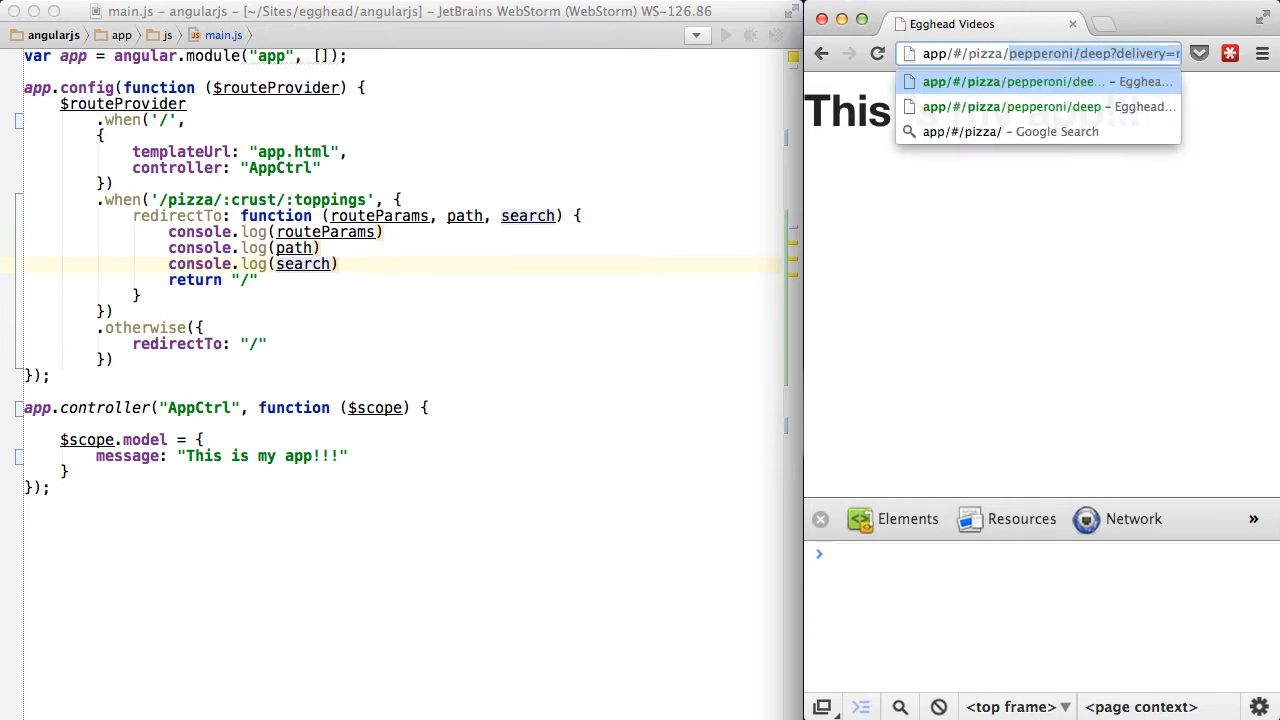
text(app/#/pizza/deep/)
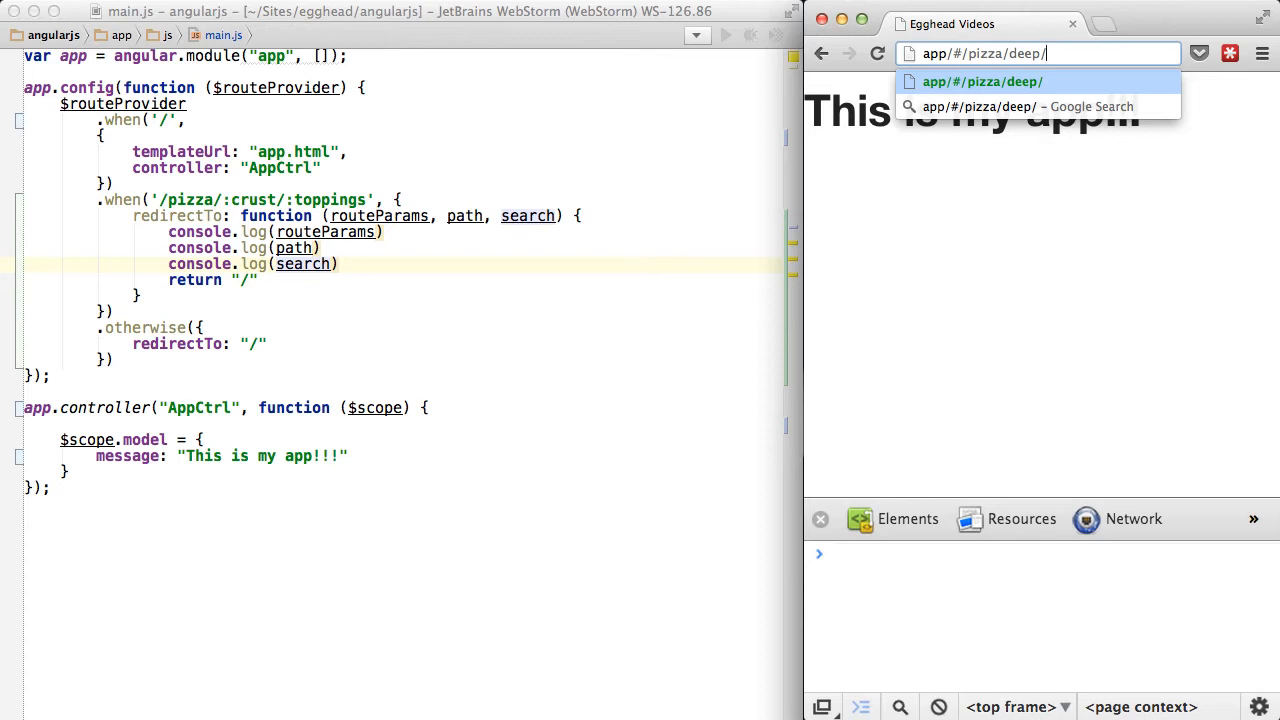
text(pepper)
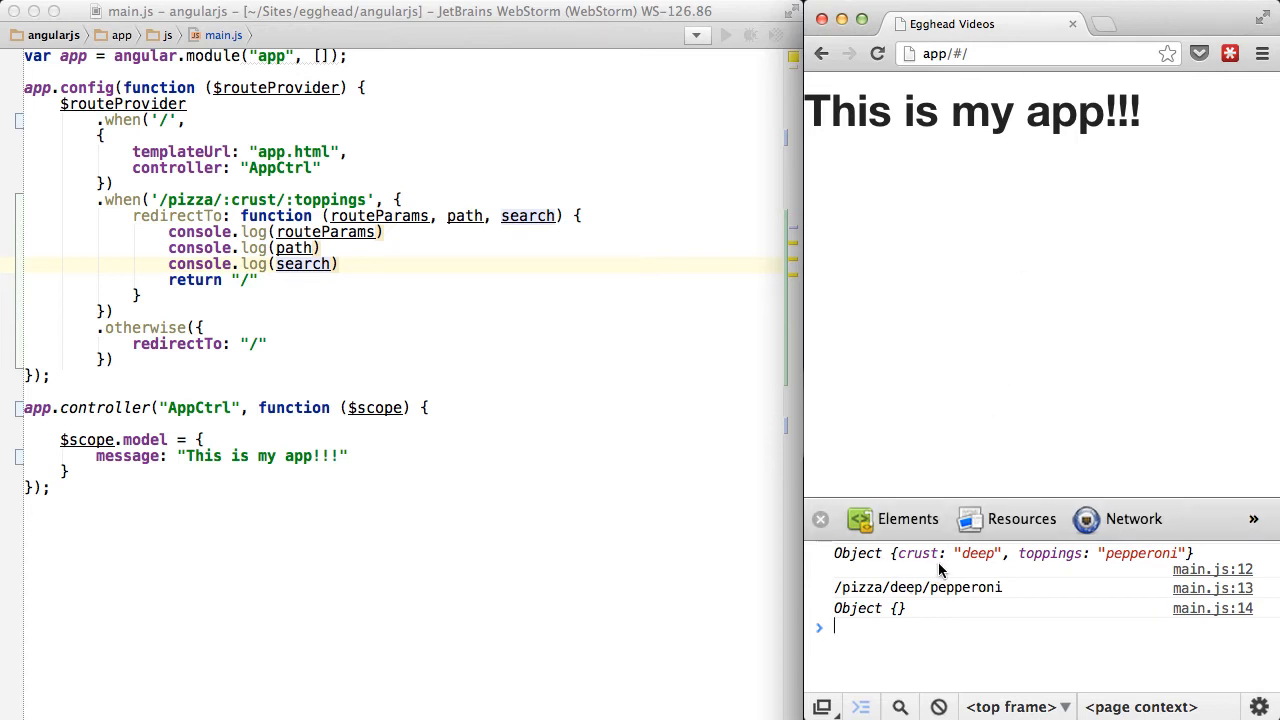
mouse_move(855, 603)
text(pizza/deep/pepperoni)
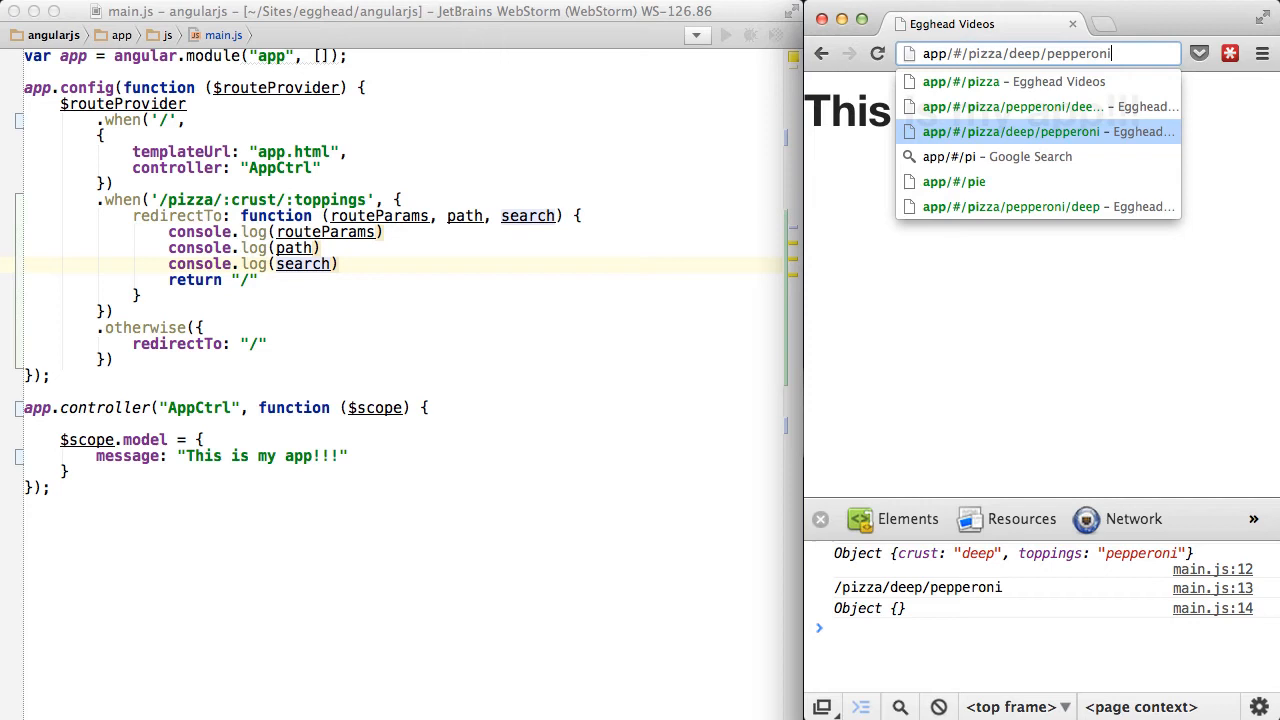
text(?)
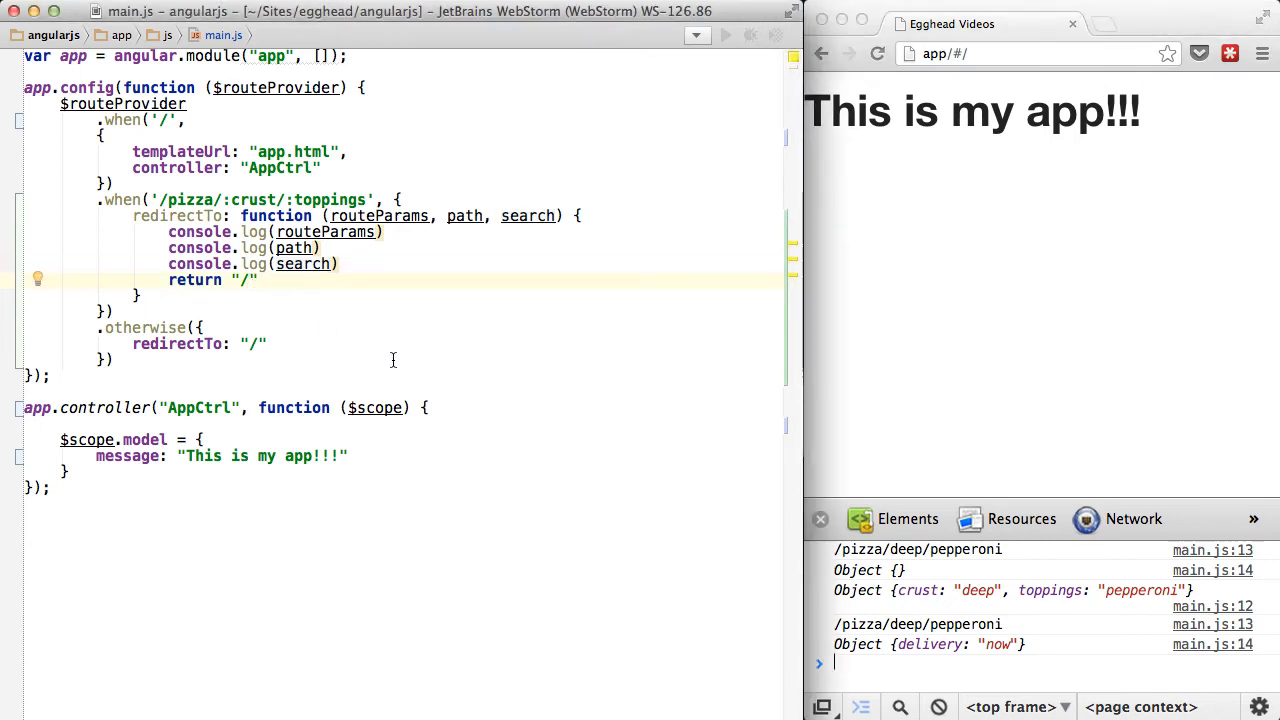
mouse_move(387, 330)
text( +)
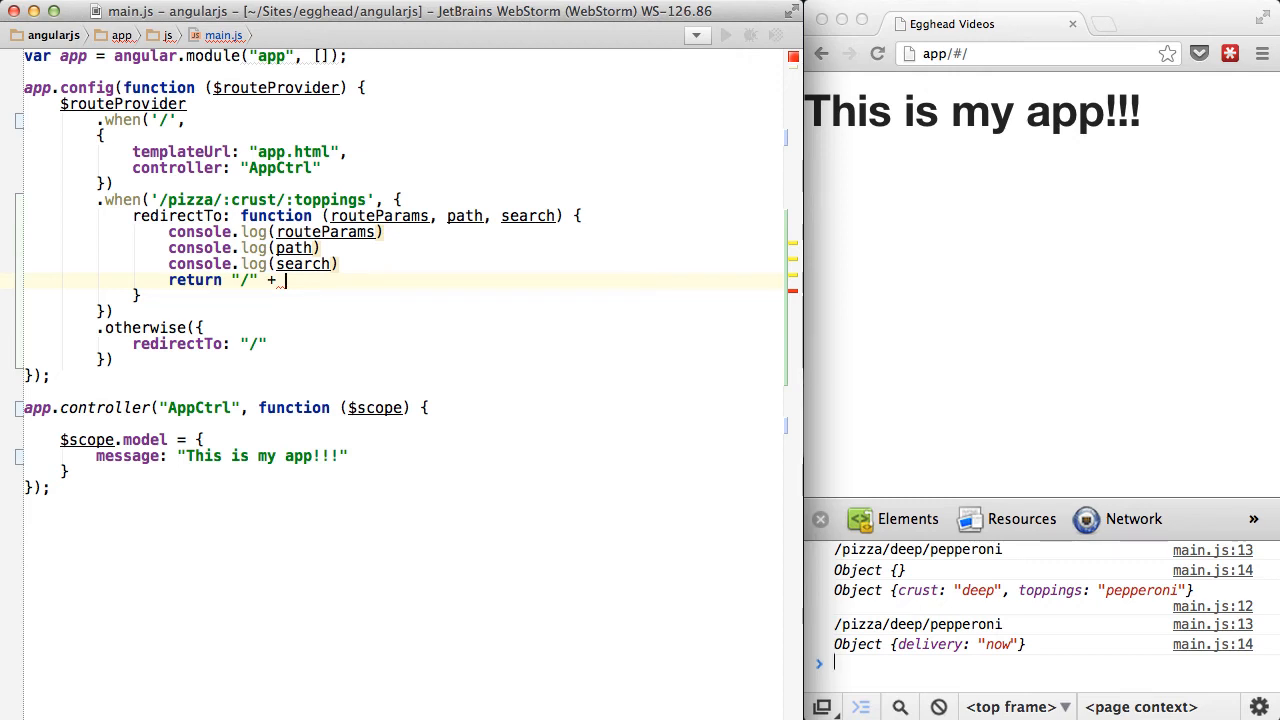
Make the pizza redirect return "/" + routeParams.crust
text(rout)
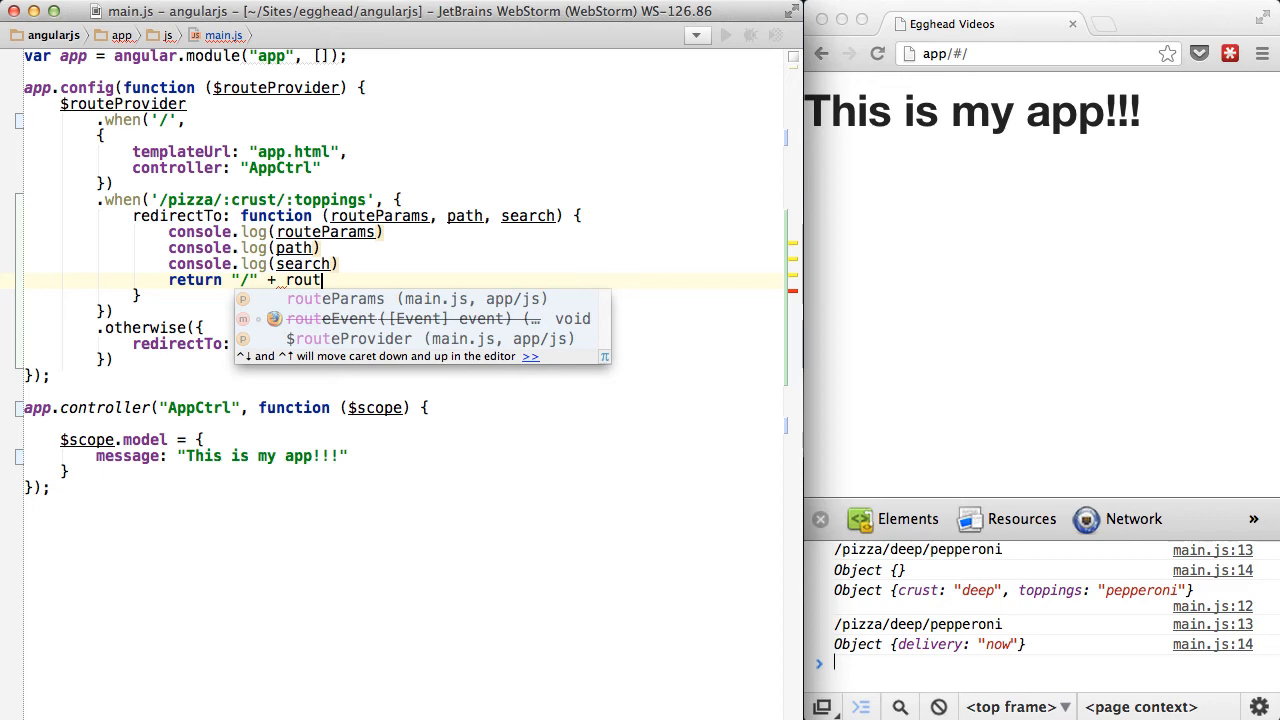
text(eParams.cr)
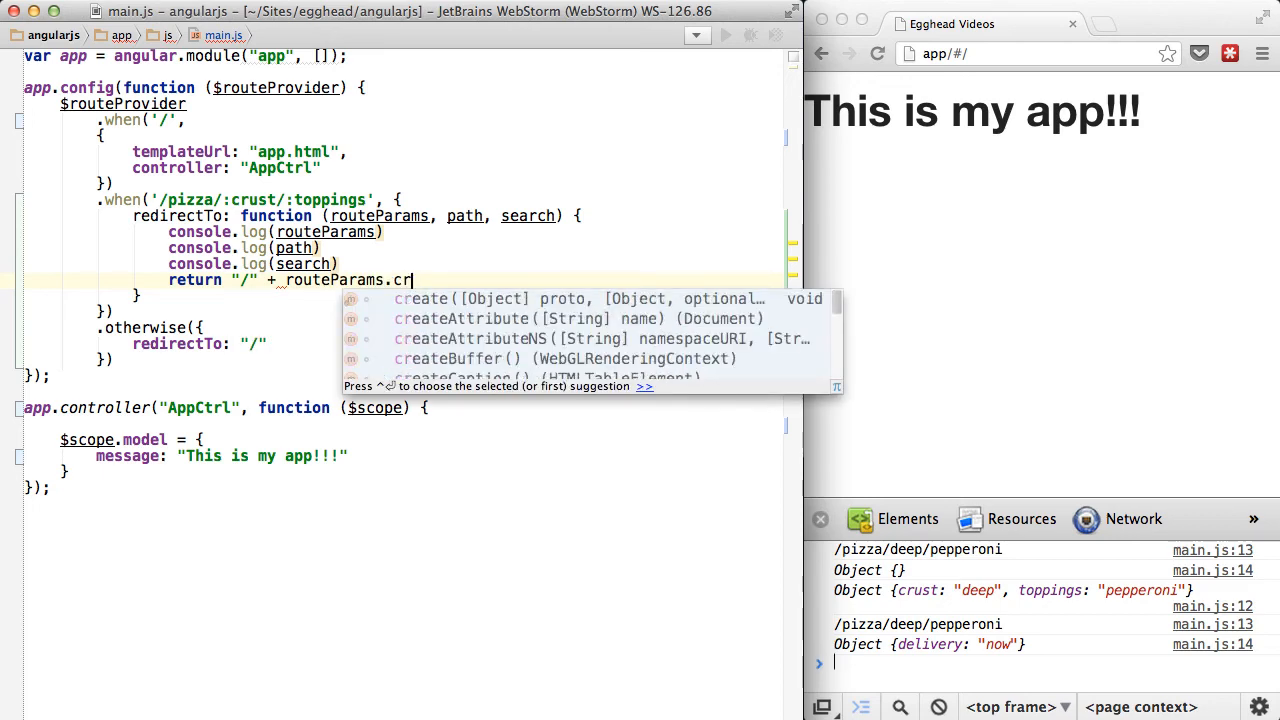
text(ust)
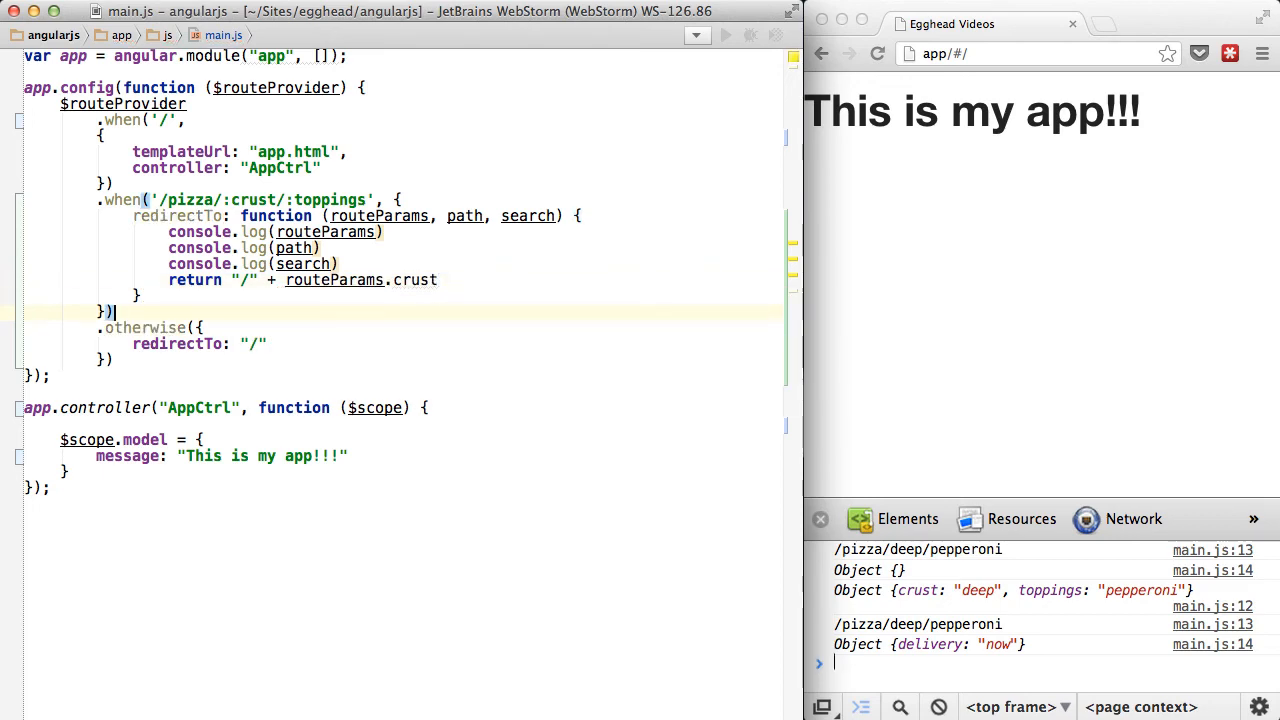
text(.)
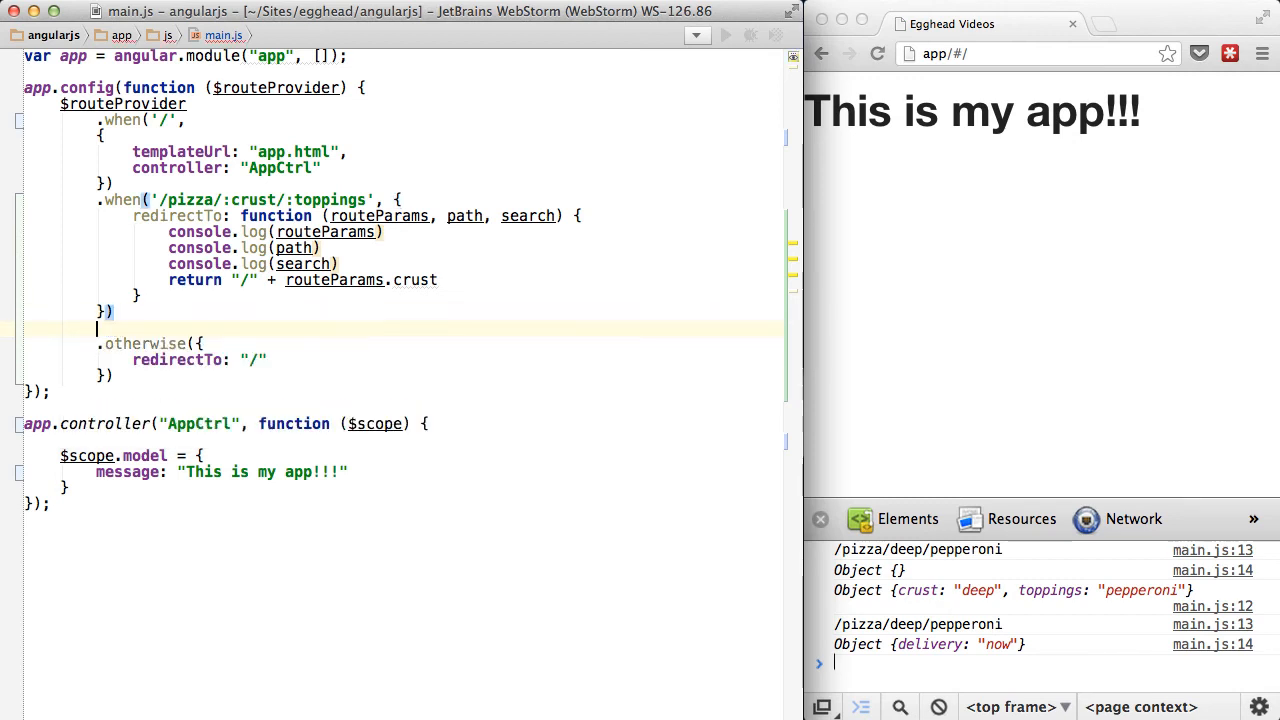
Add a .when('/deep') route with template 'Deep dish'
text(.when())
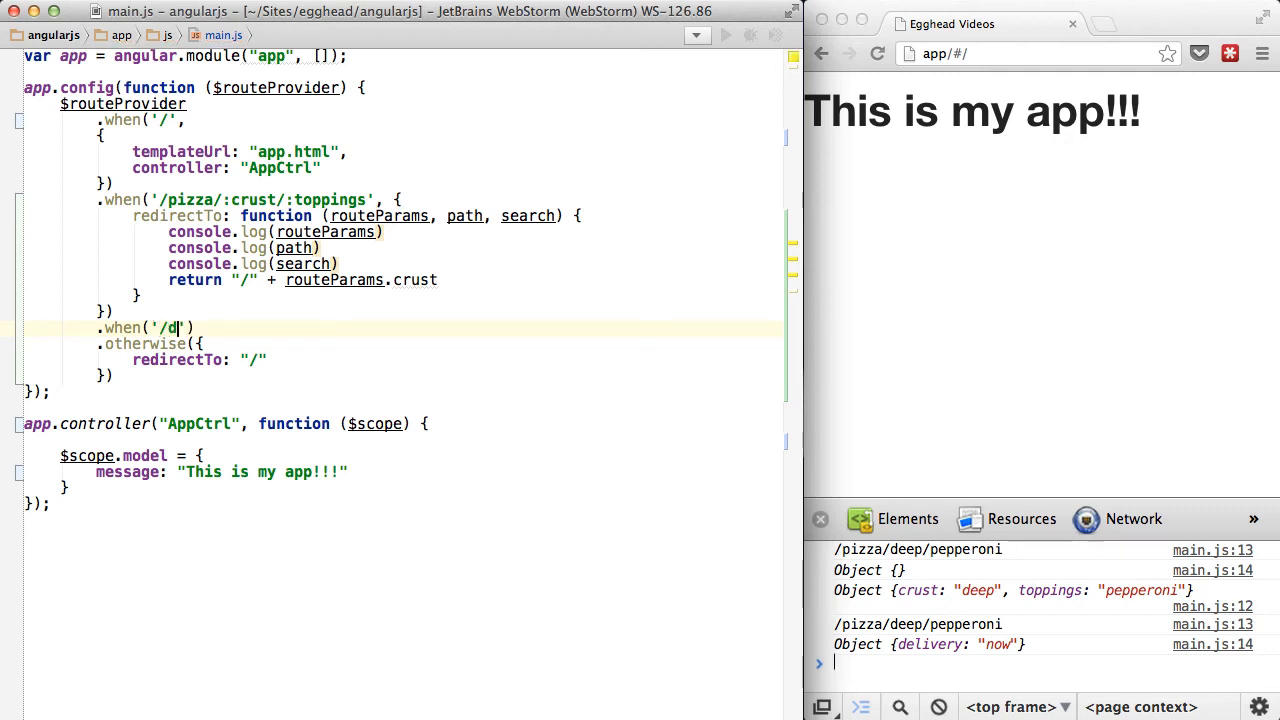
text(eep', {)
text(template)
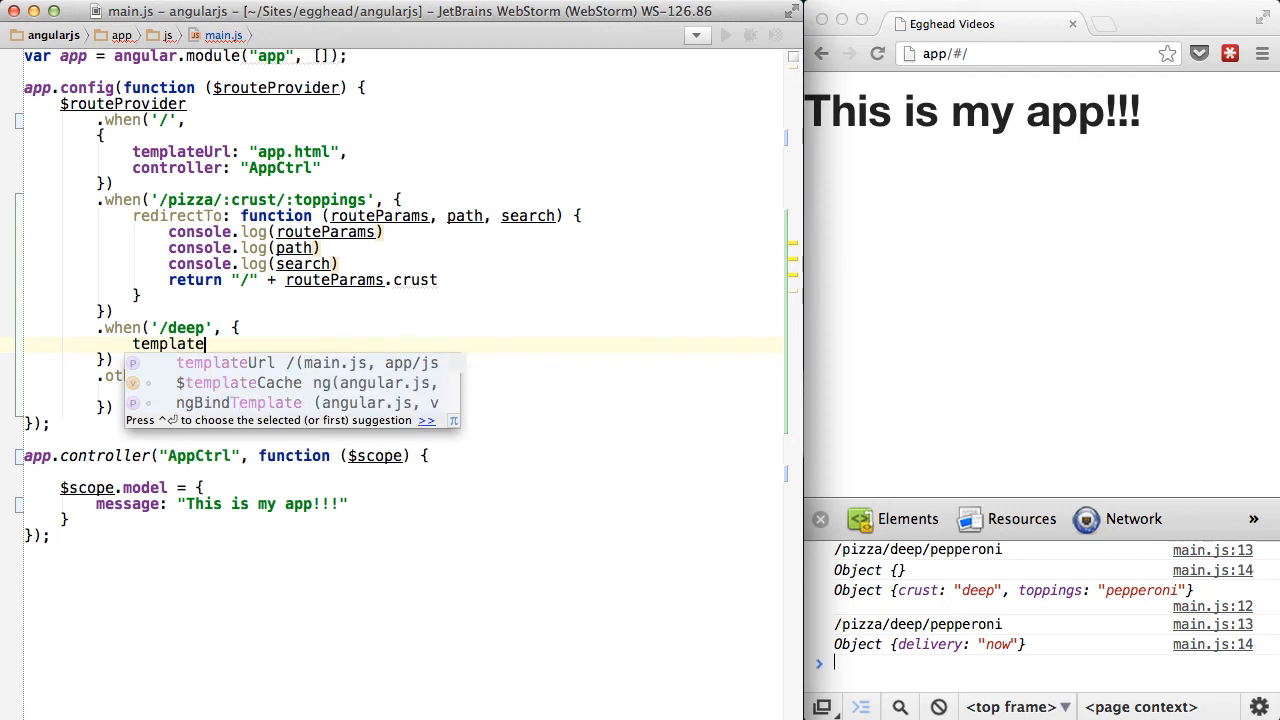
text(: 'Deep')
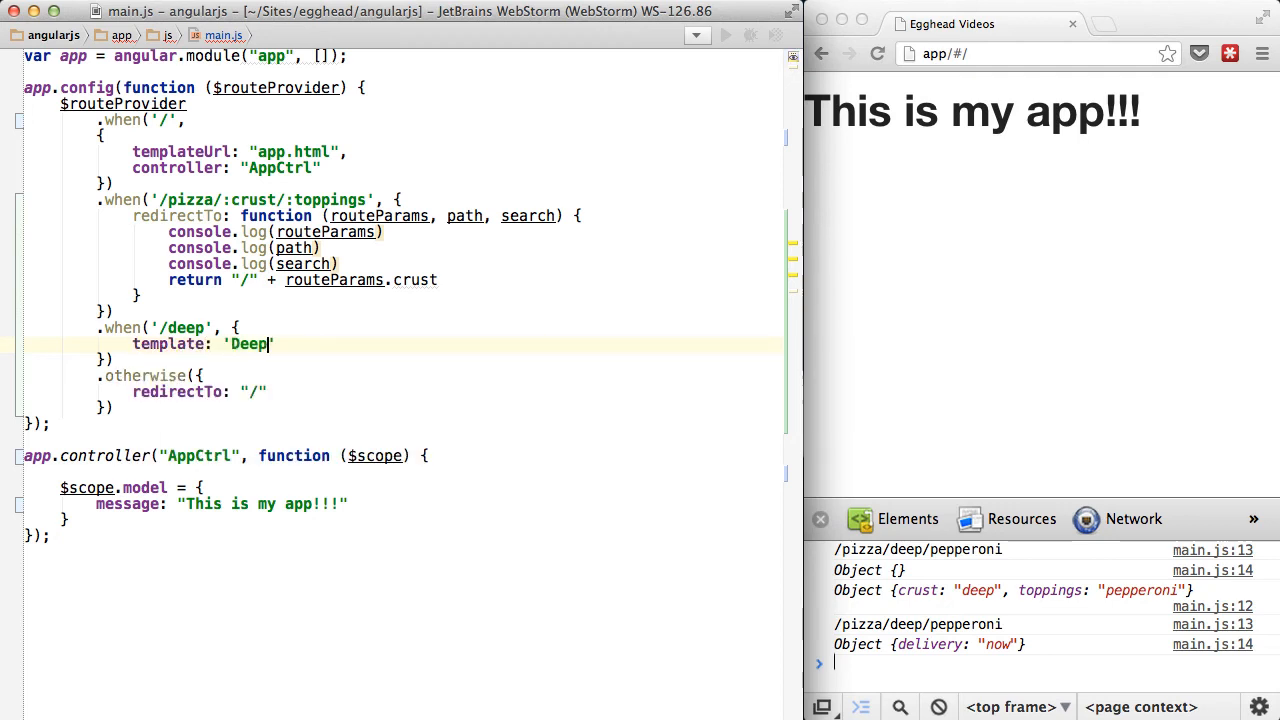
text(dish)
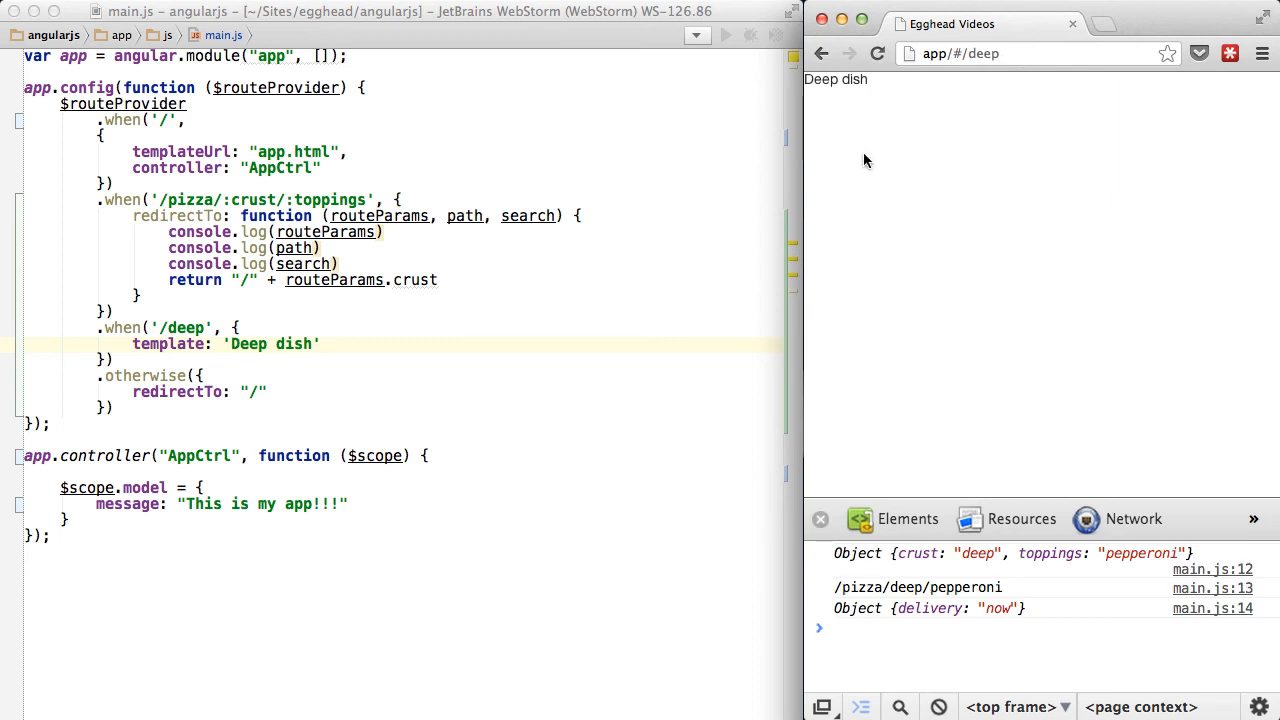
mouse_move(135, 224)
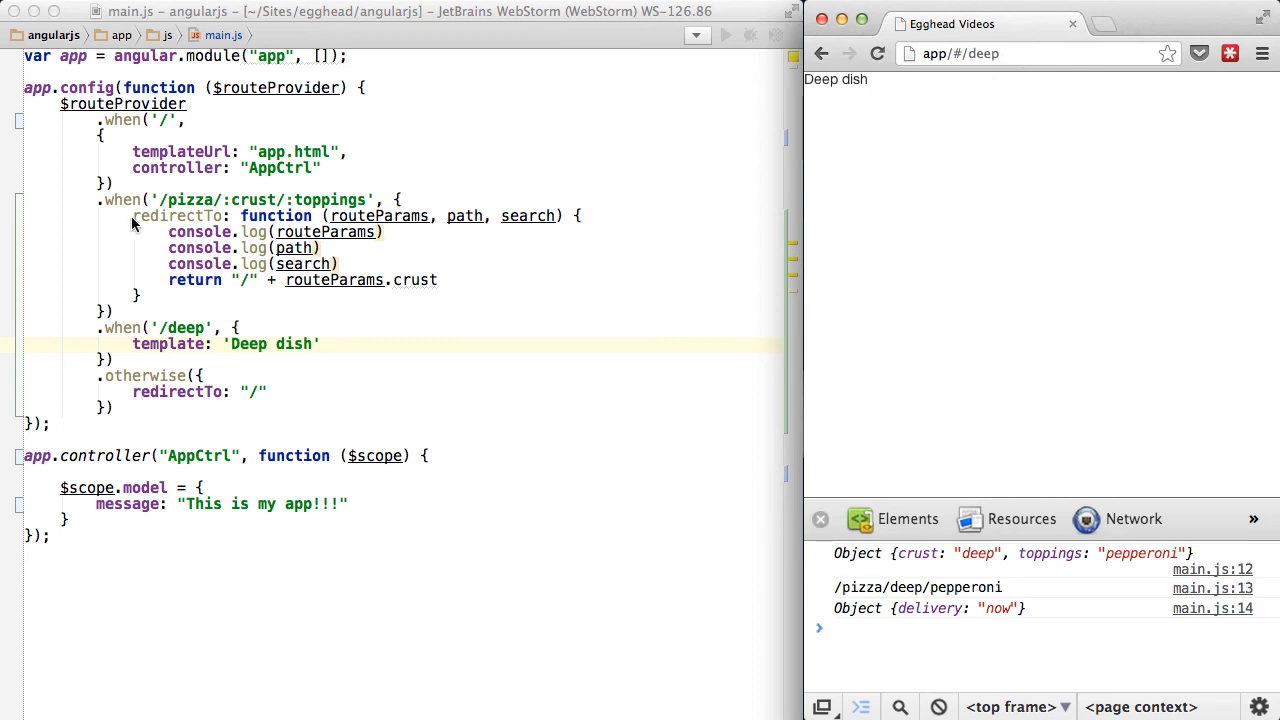
mouse_move(311, 222)
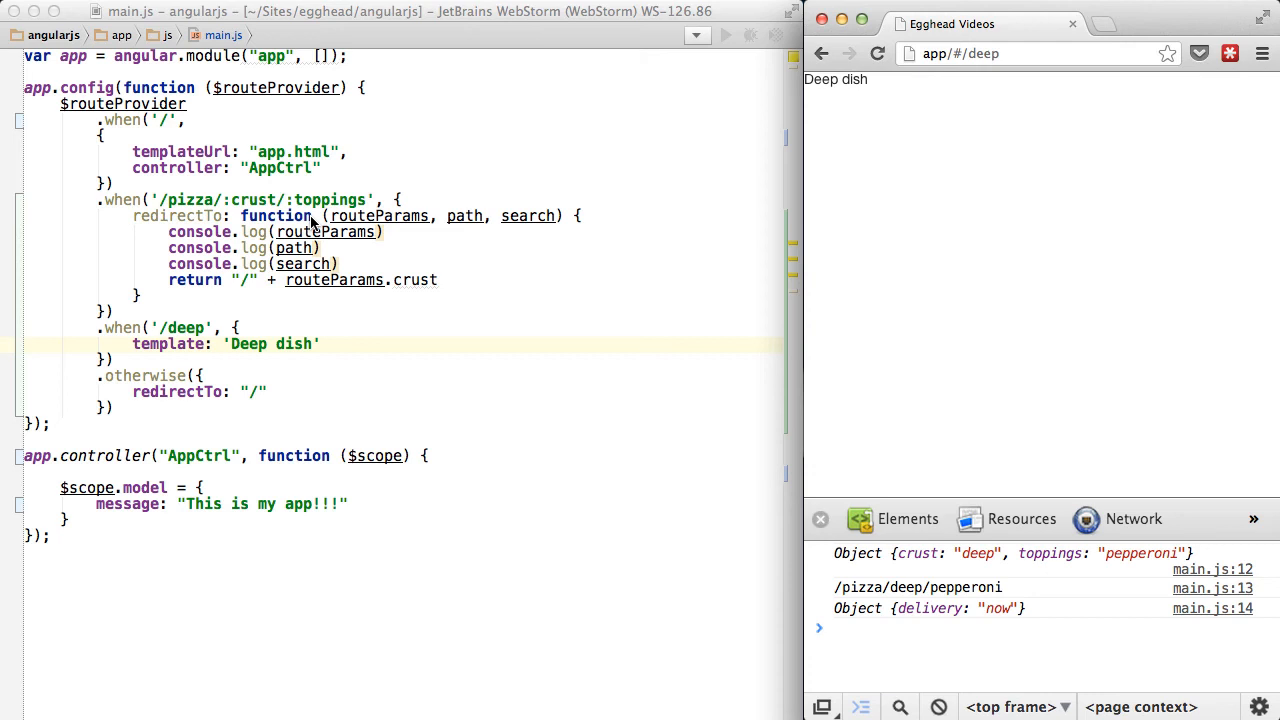
mouse_move(852, 285)
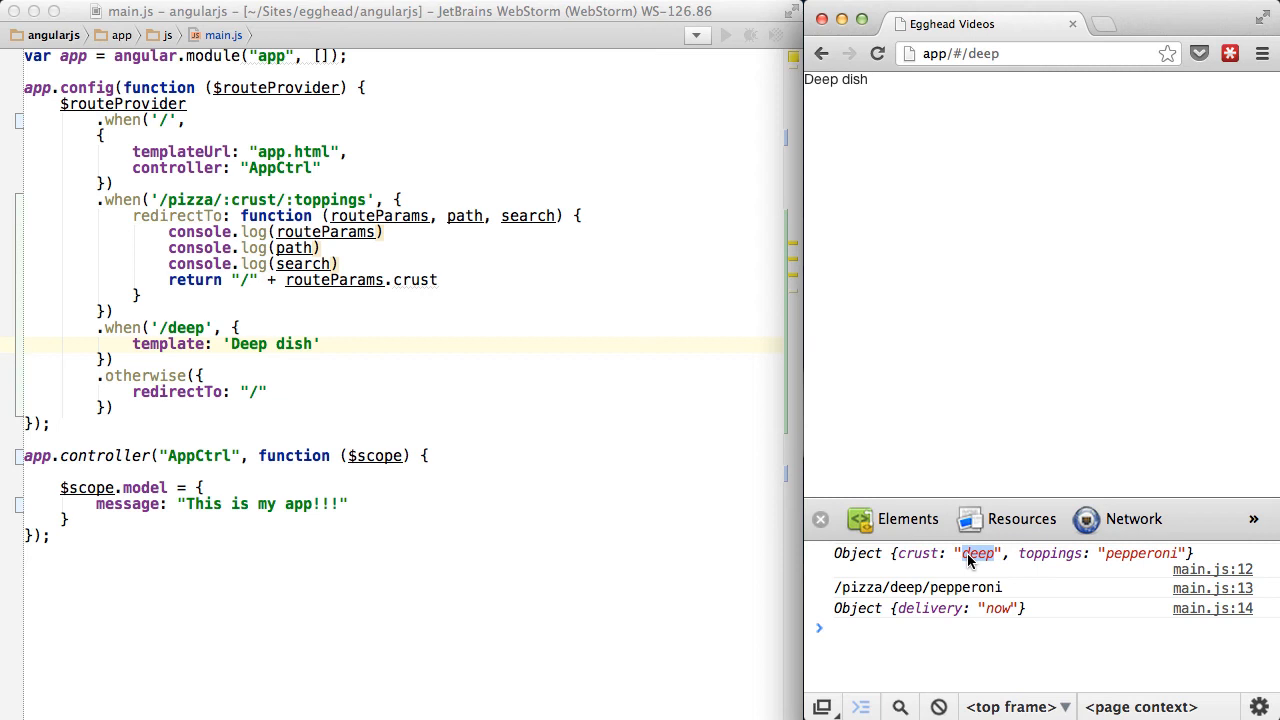
mouse_move(305, 285)
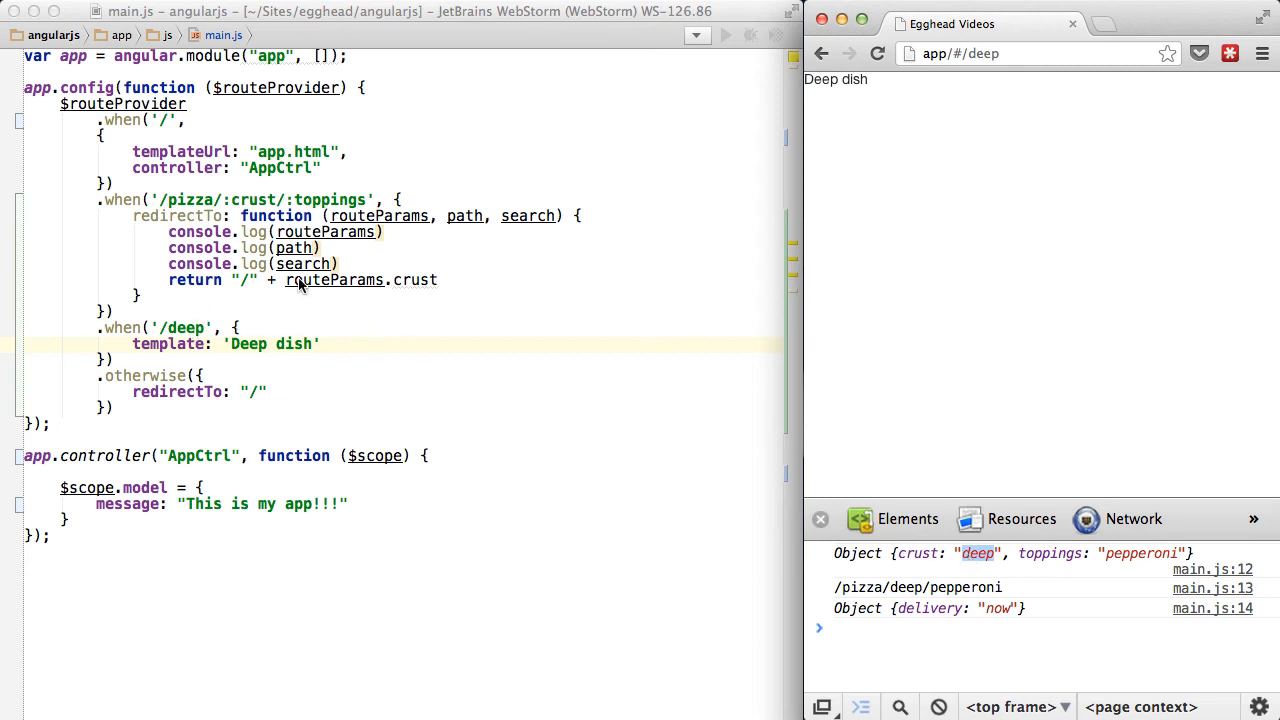
Highlight the crust-related code and the redirect's function keyword to explain the routing
double_click(123, 328)
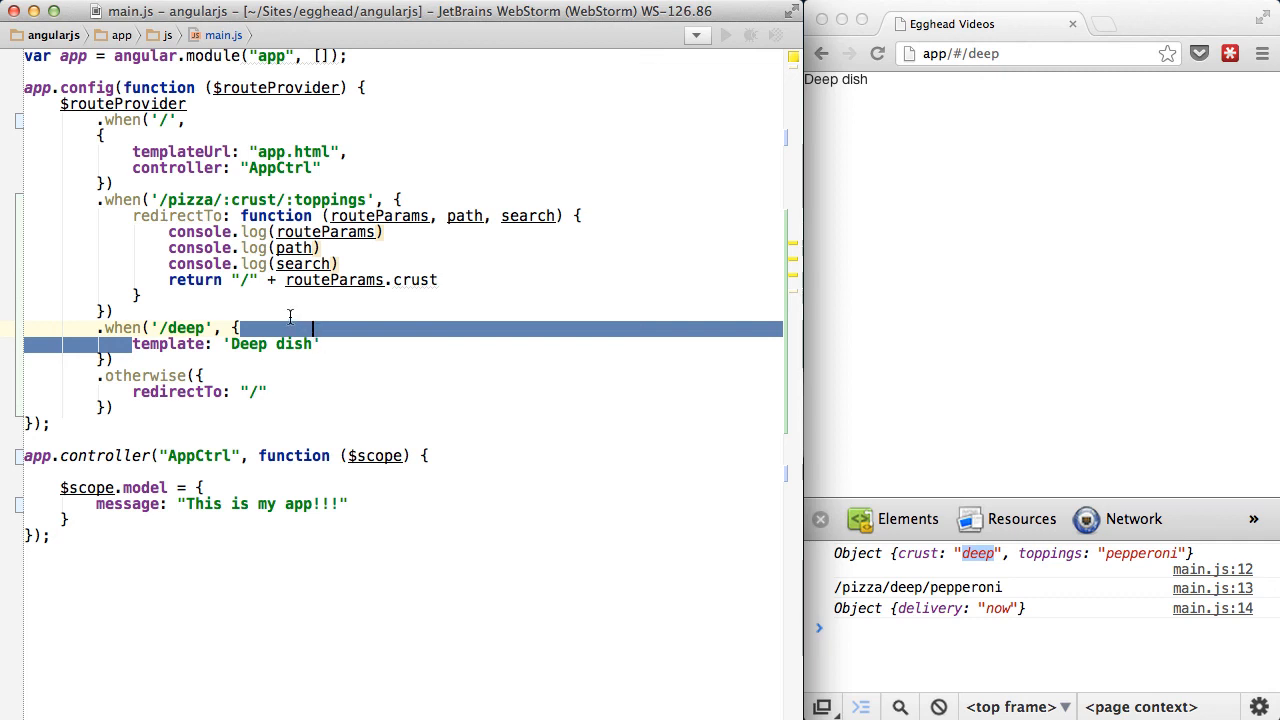
double_click(277, 216)
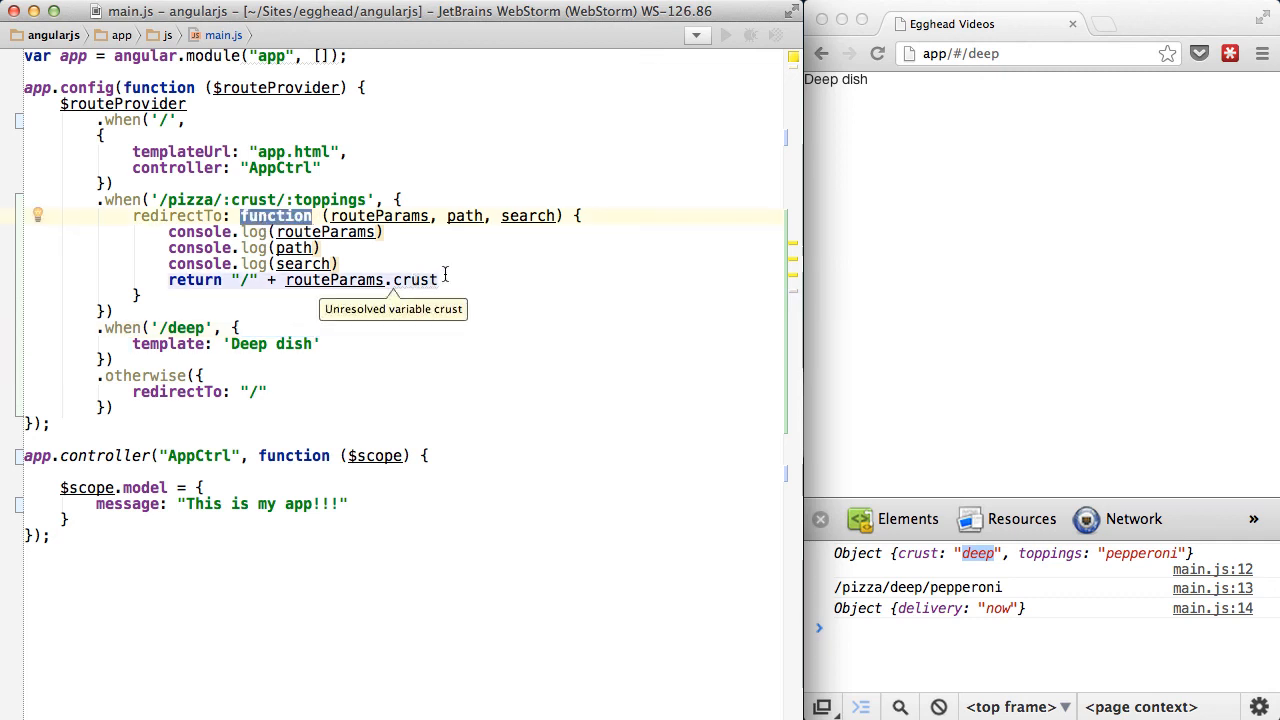
mouse_move(458, 258)
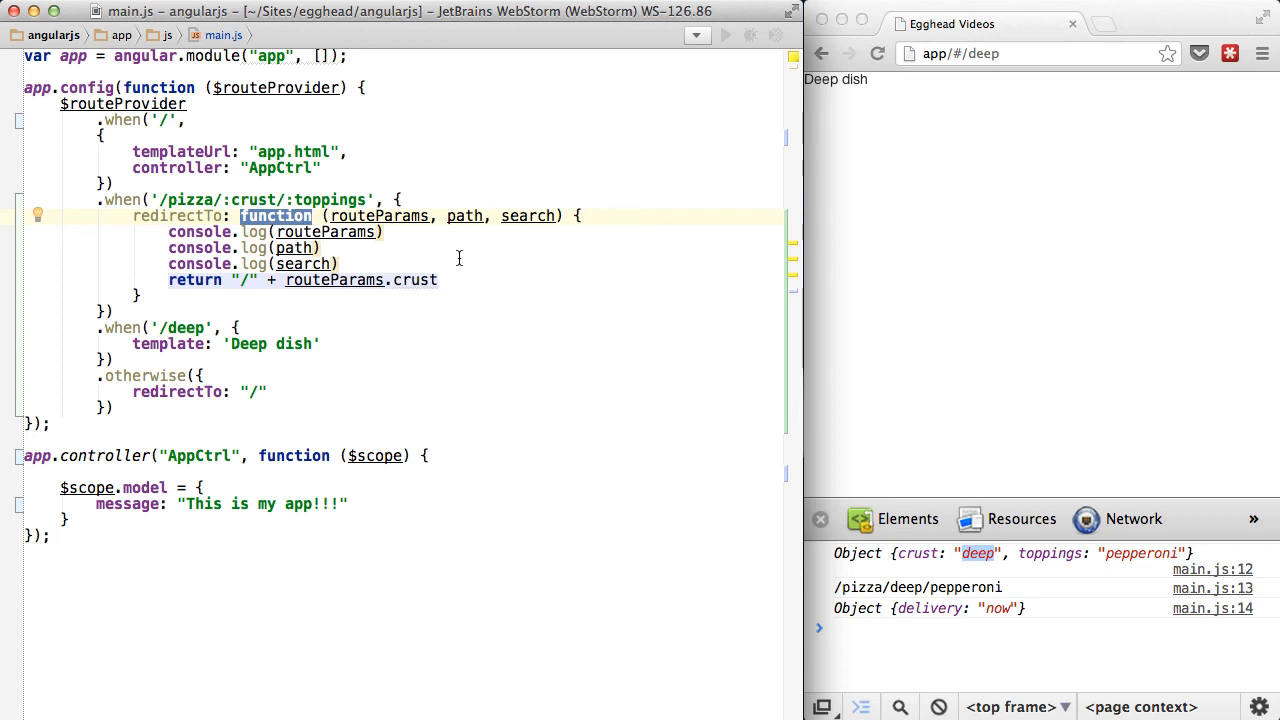